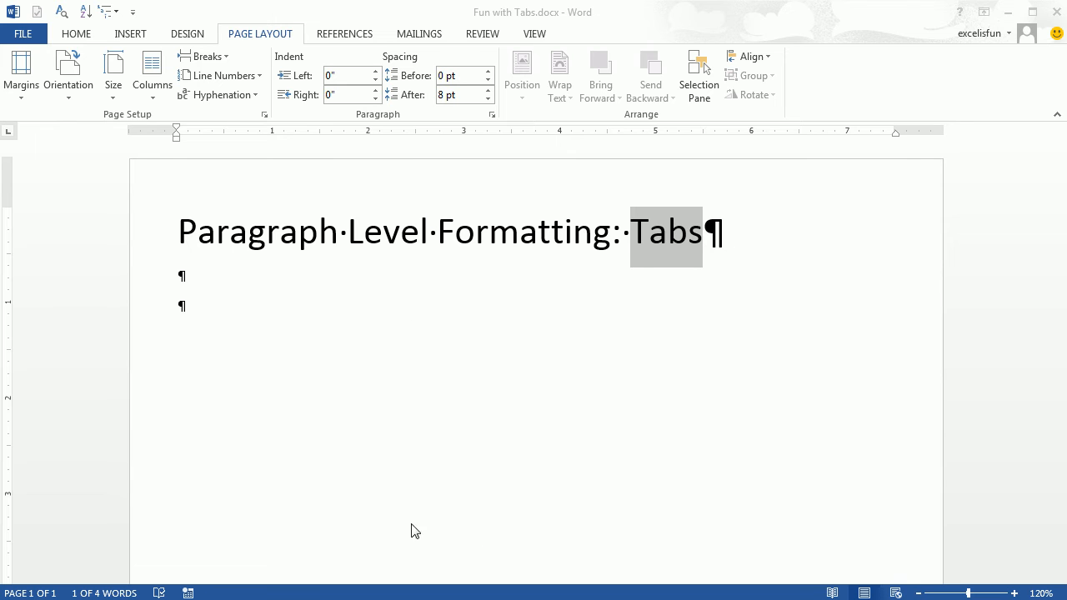
pyautogui.moveTo(717, 313)
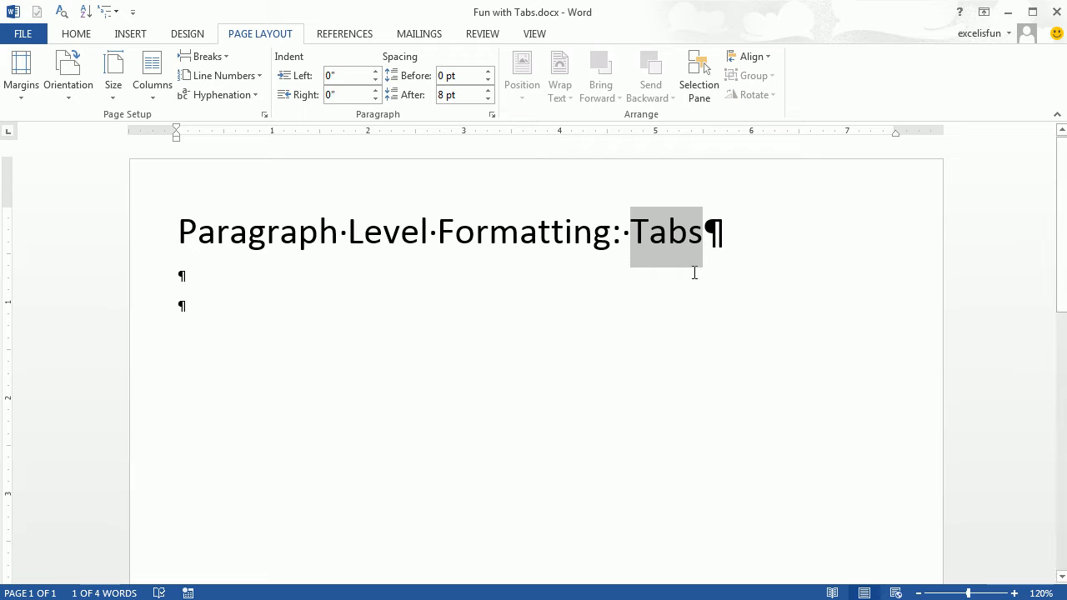
pyautogui.moveTo(740, 263)
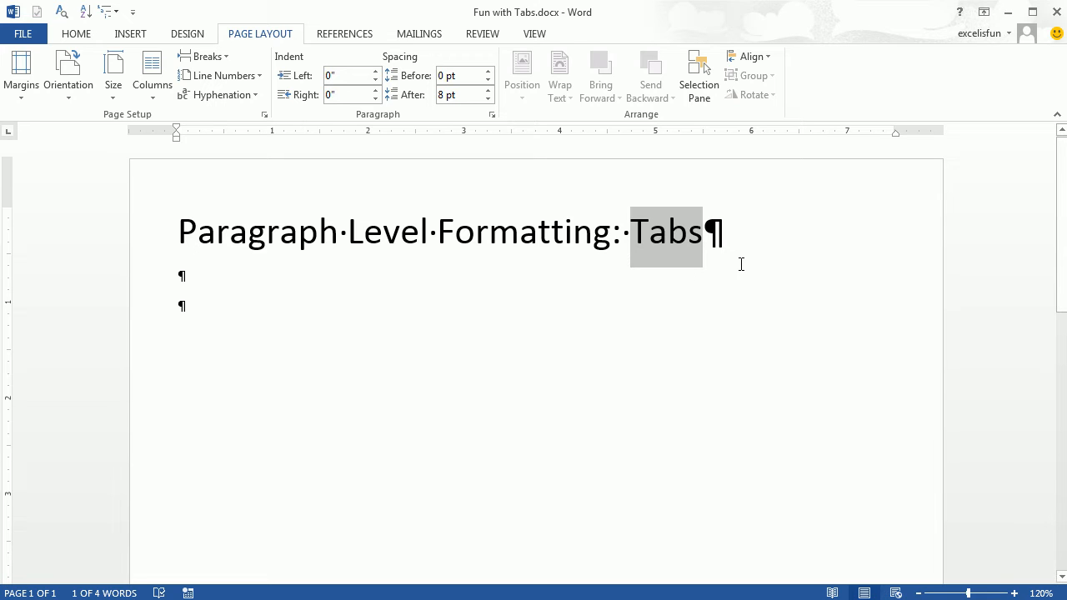
pyautogui.moveTo(510, 27)
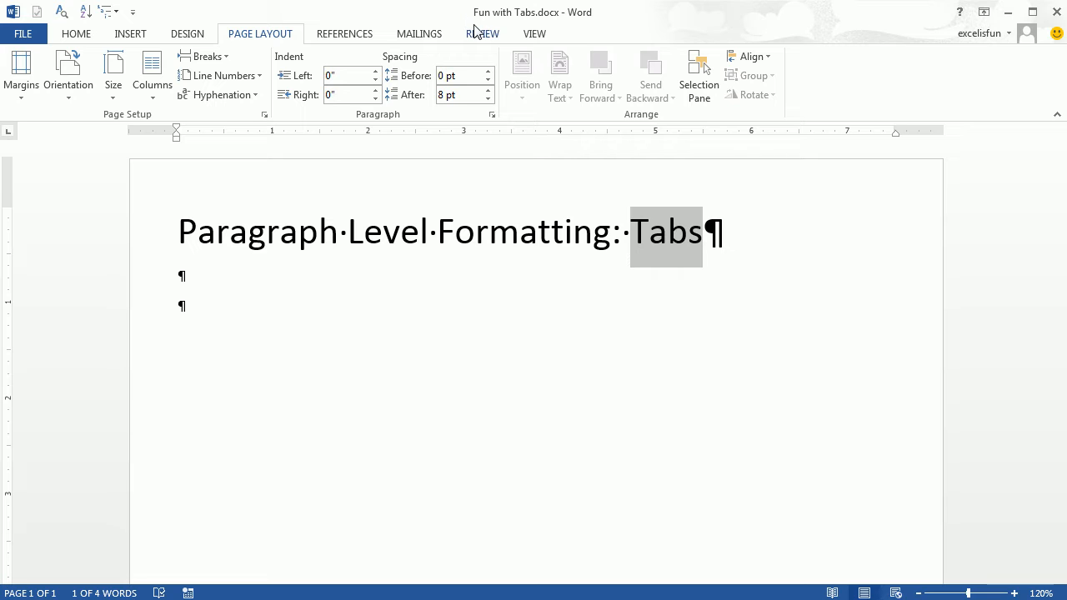
pyautogui.moveTo(467, 33)
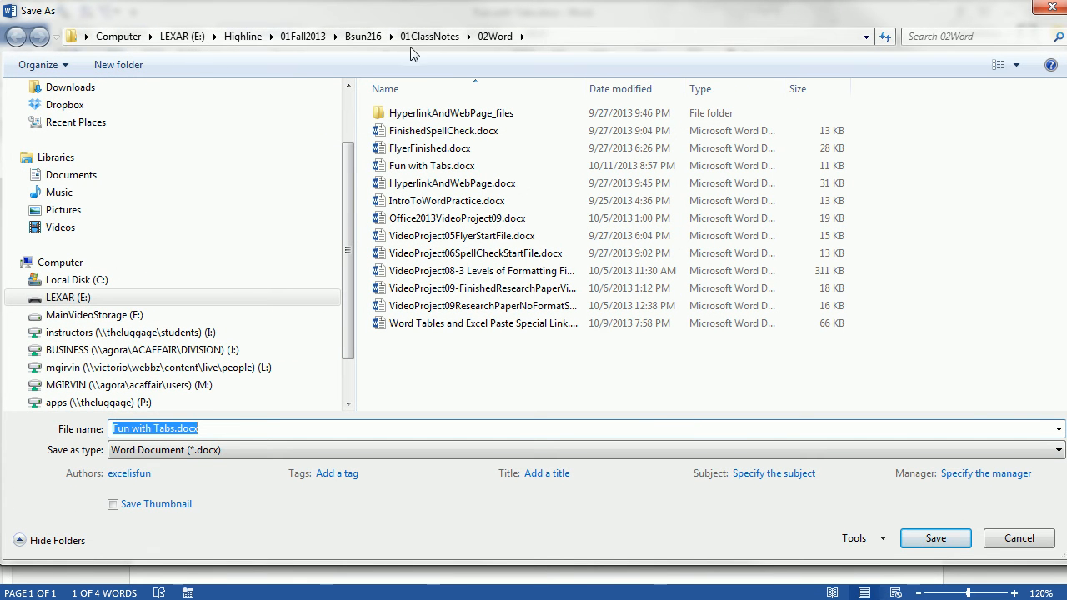
pyautogui.moveTo(487, 53)
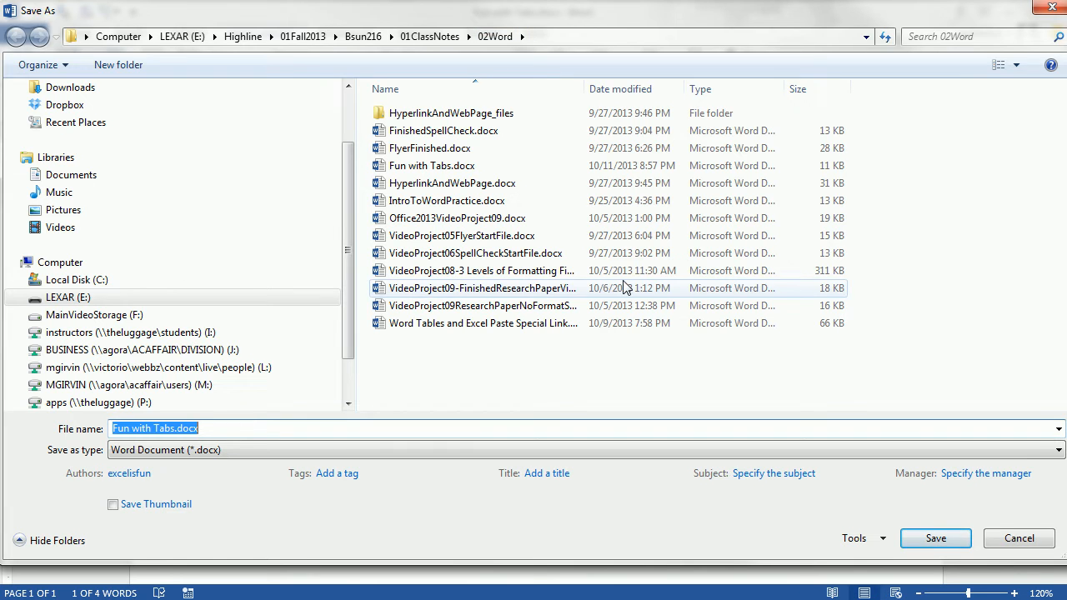
# - Insert default tab characters on the blank lines below the heading and start a new paragraph
pyautogui.click(935, 537)
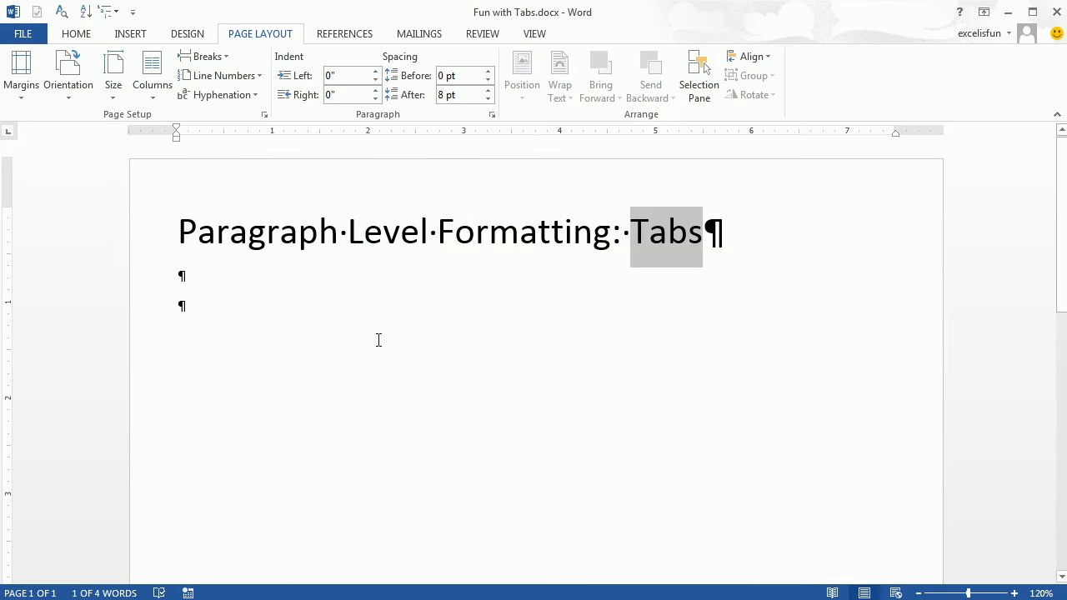
pyautogui.click(180, 307)
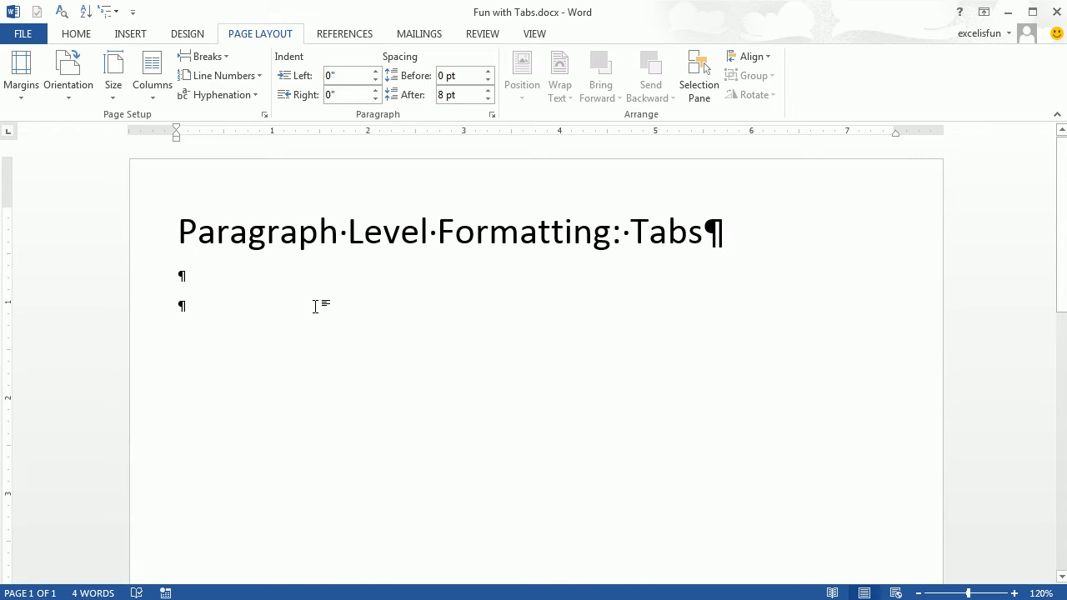
pyautogui.press('tab')
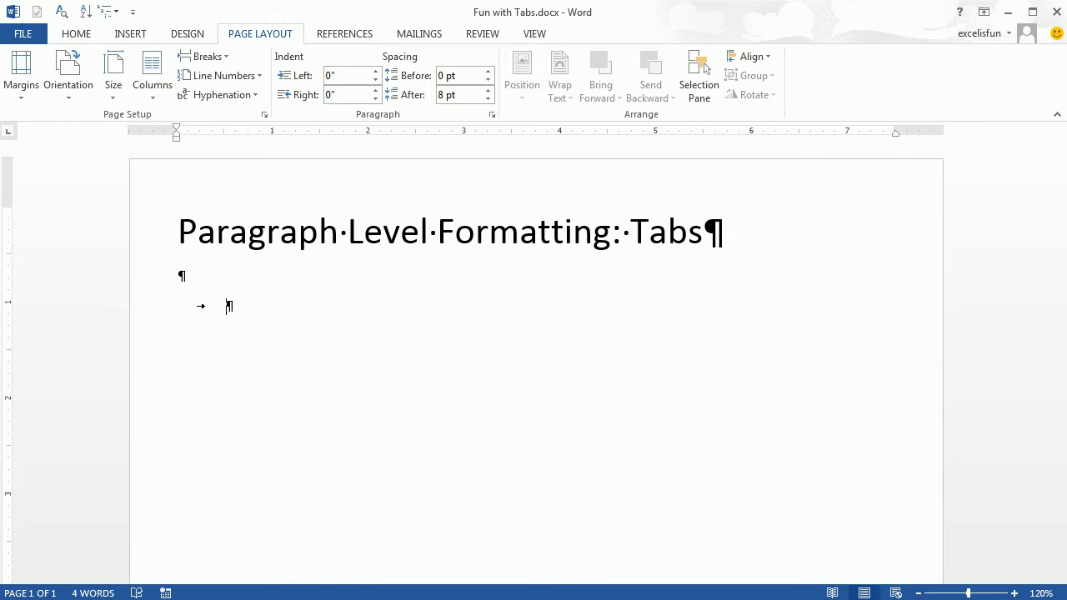
pyautogui.press('Tab')
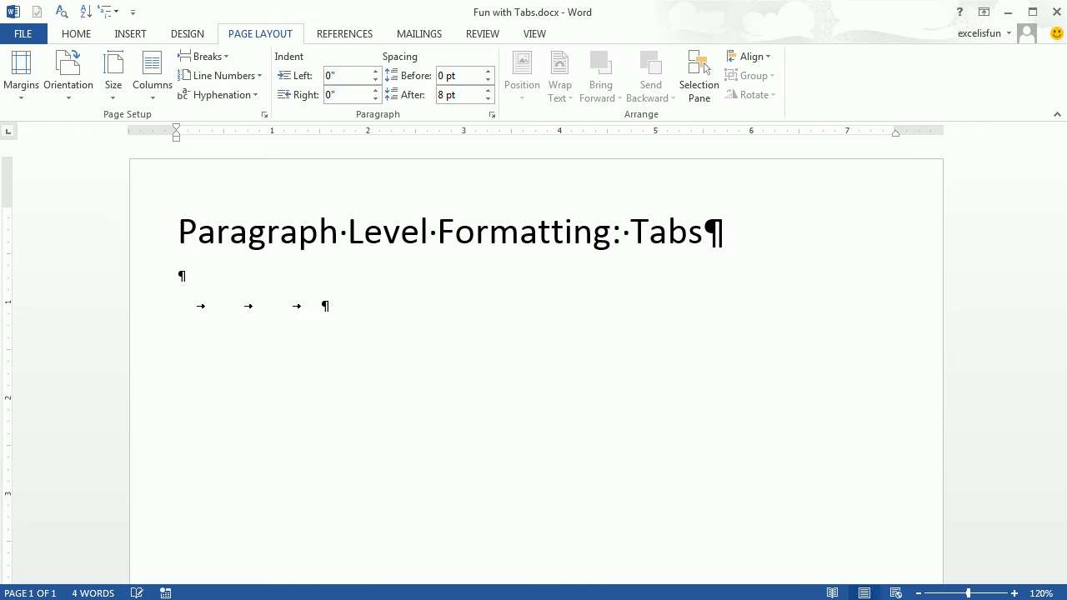
pyautogui.press('enter')
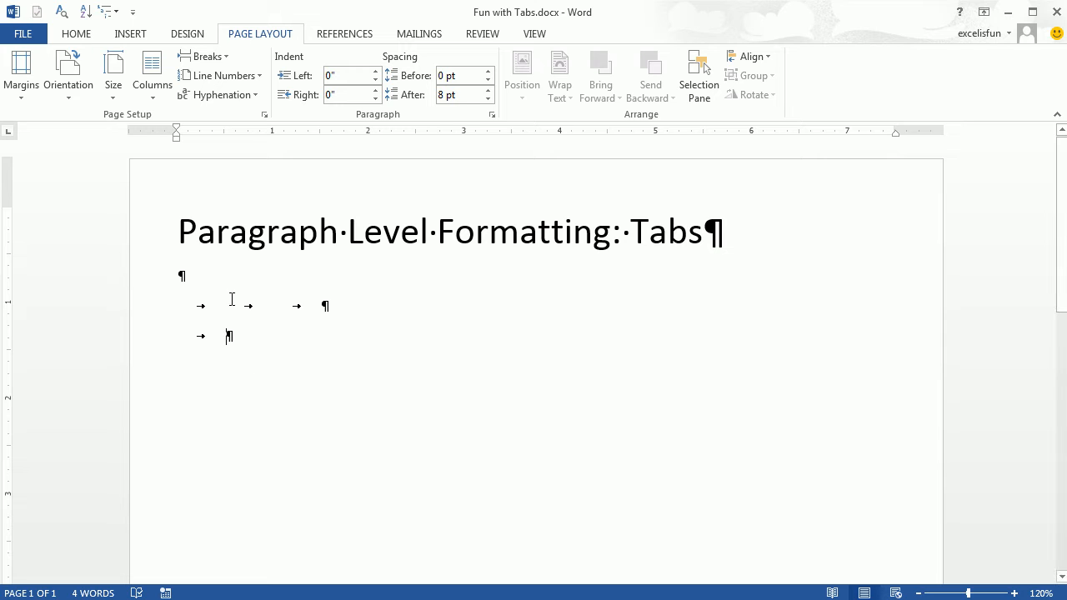
pyautogui.moveTo(245, 338)
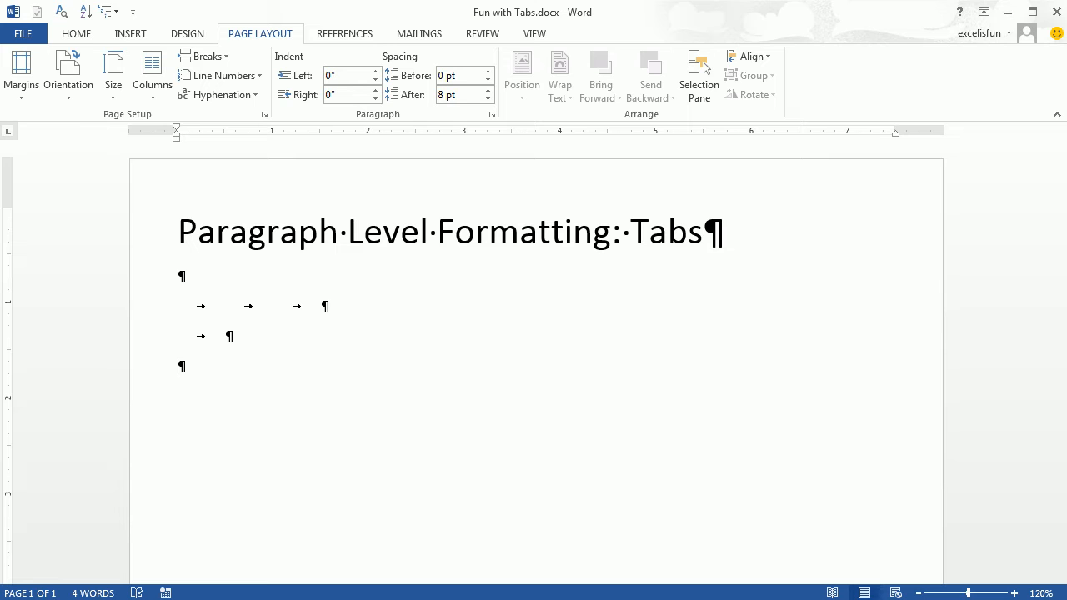
pyautogui.moveTo(77, 33)
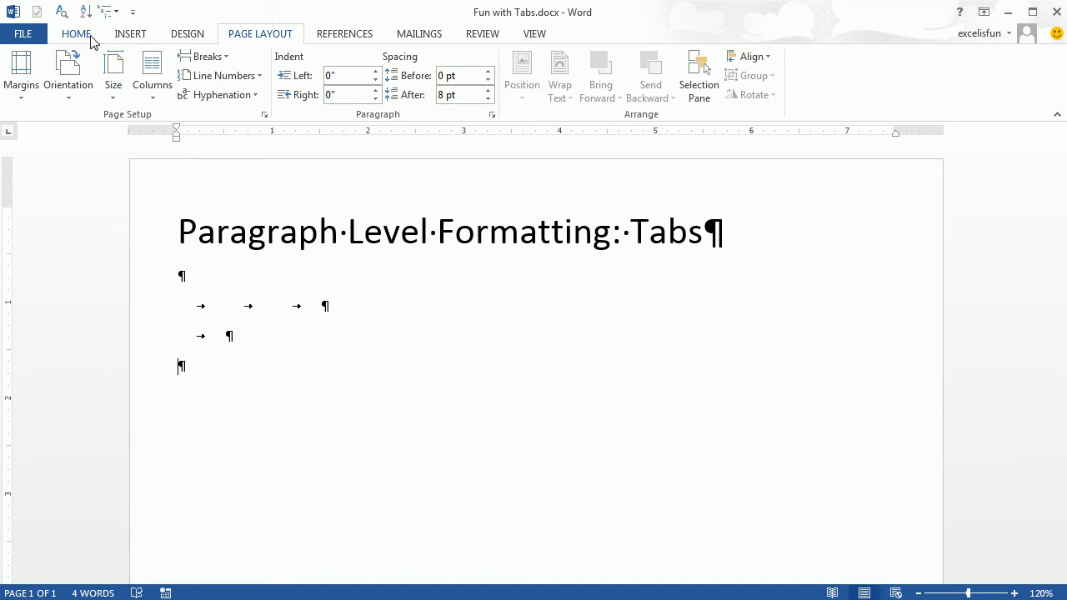
# - Reach the Tabs dialog from Home > Paragraph settings, ready to enter a tab stop position
pyautogui.click(76, 34)
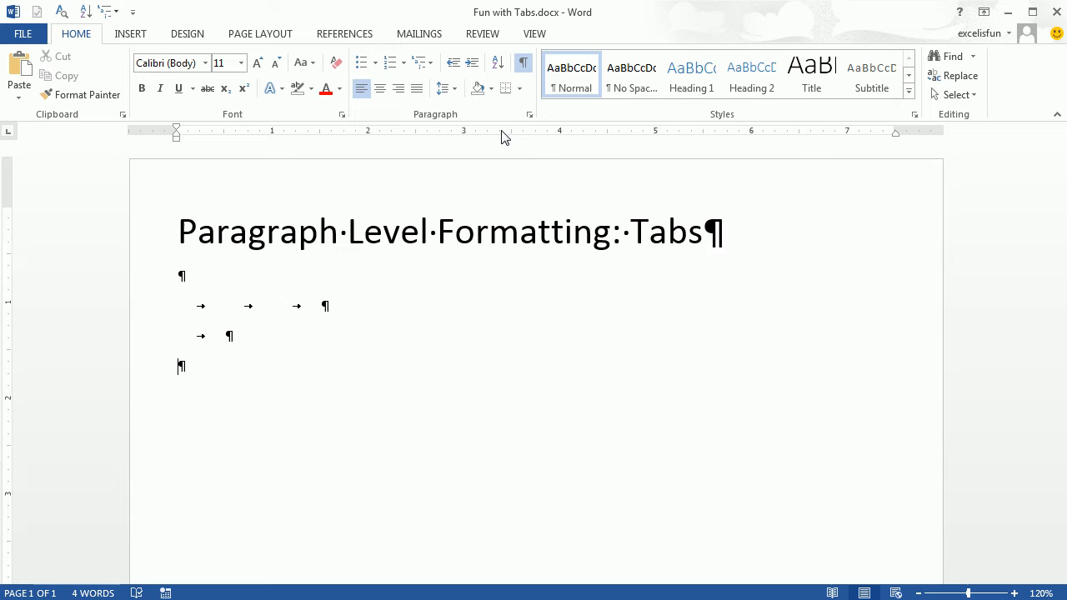
pyautogui.moveTo(530, 113)
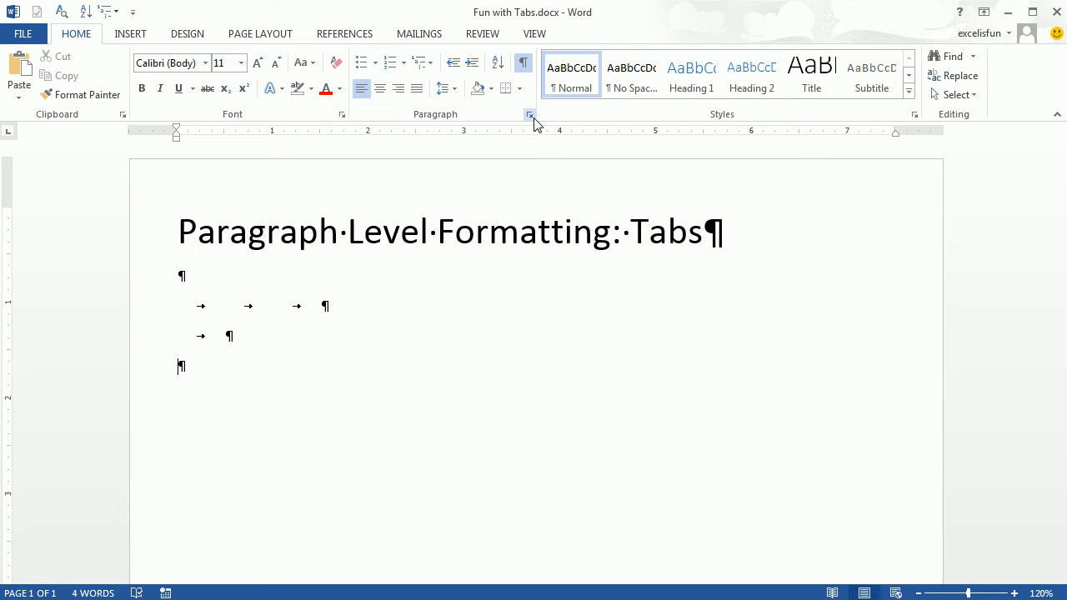
pyautogui.moveTo(530, 114)
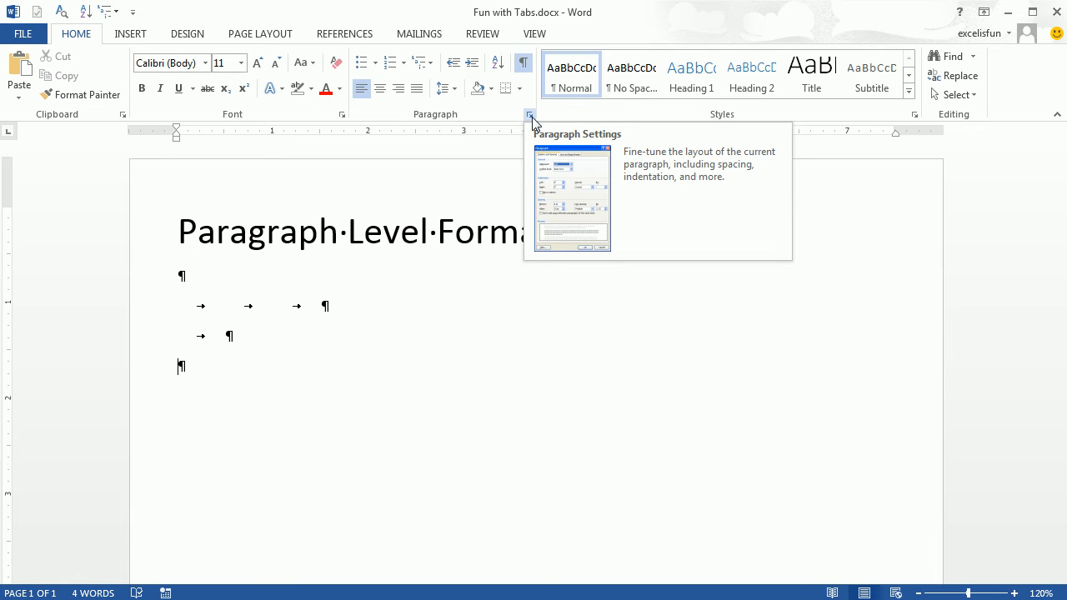
pyautogui.click(530, 114)
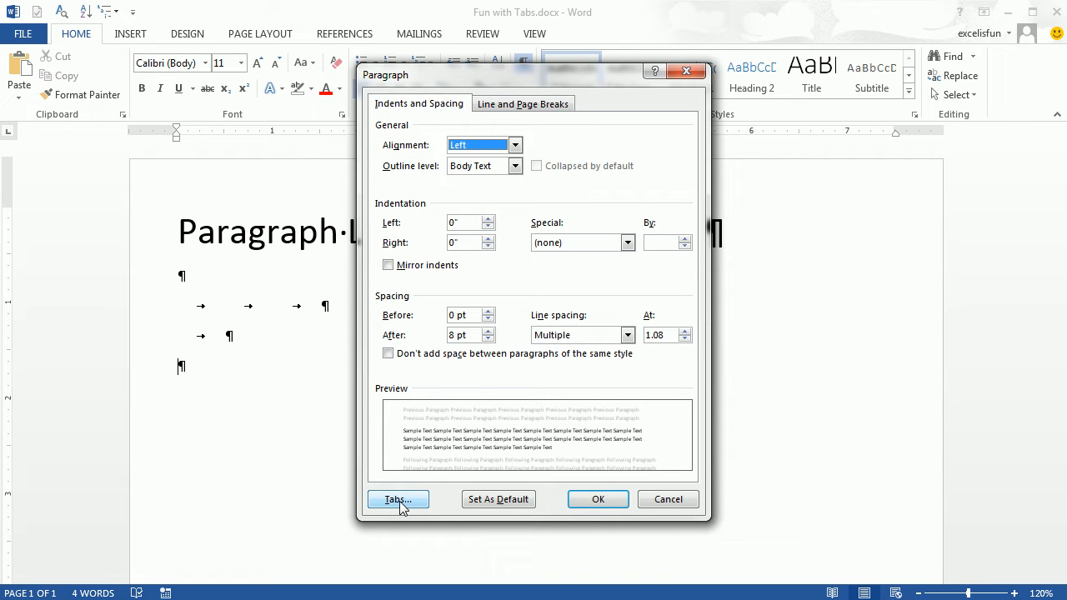
pyautogui.click(397, 500)
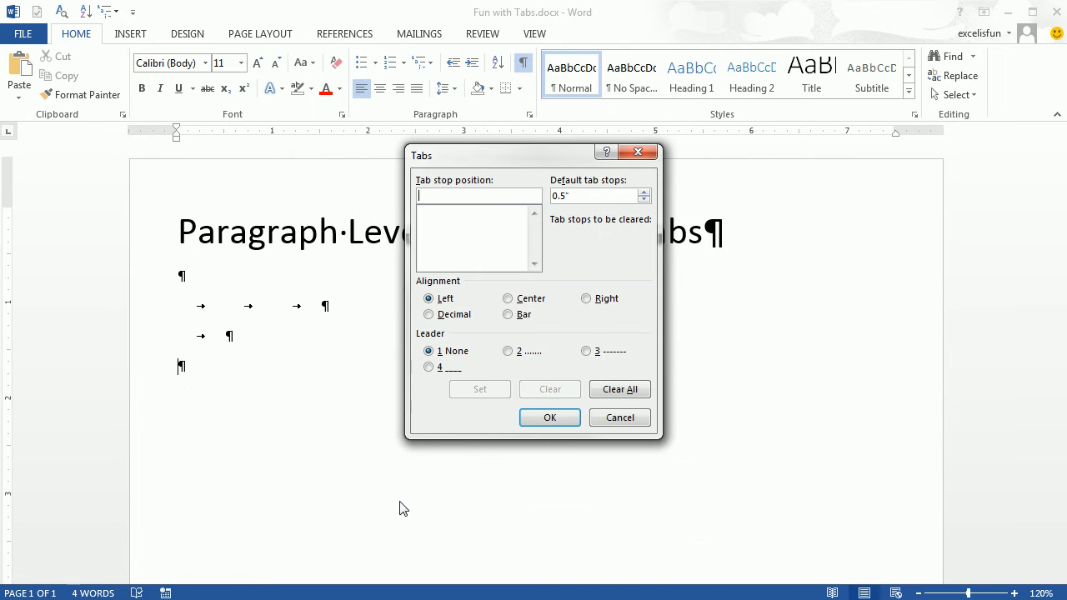
pyautogui.click(550, 417)
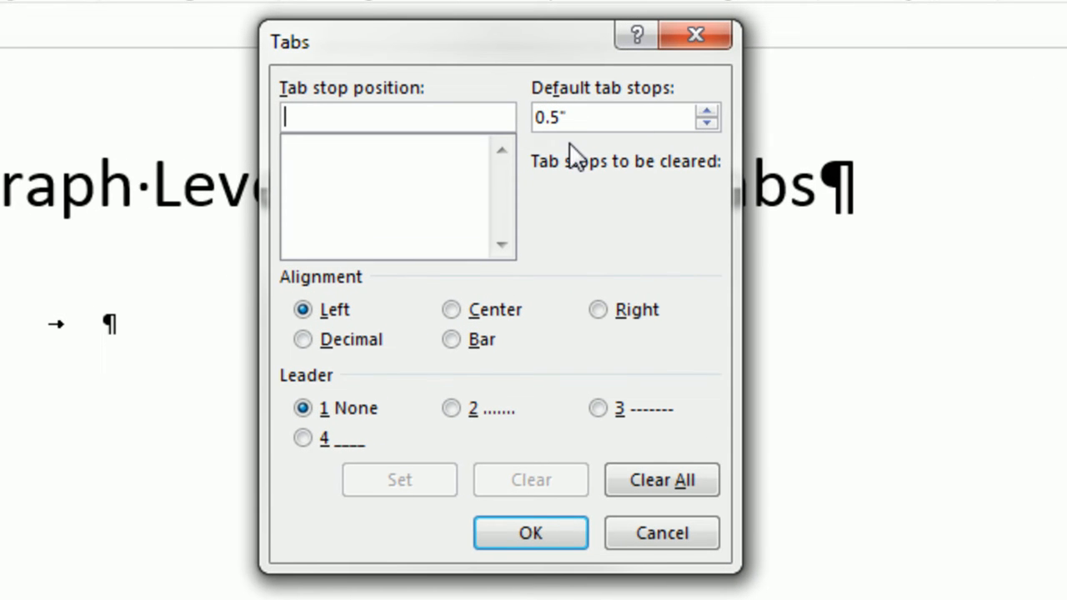
pyautogui.moveTo(624, 351)
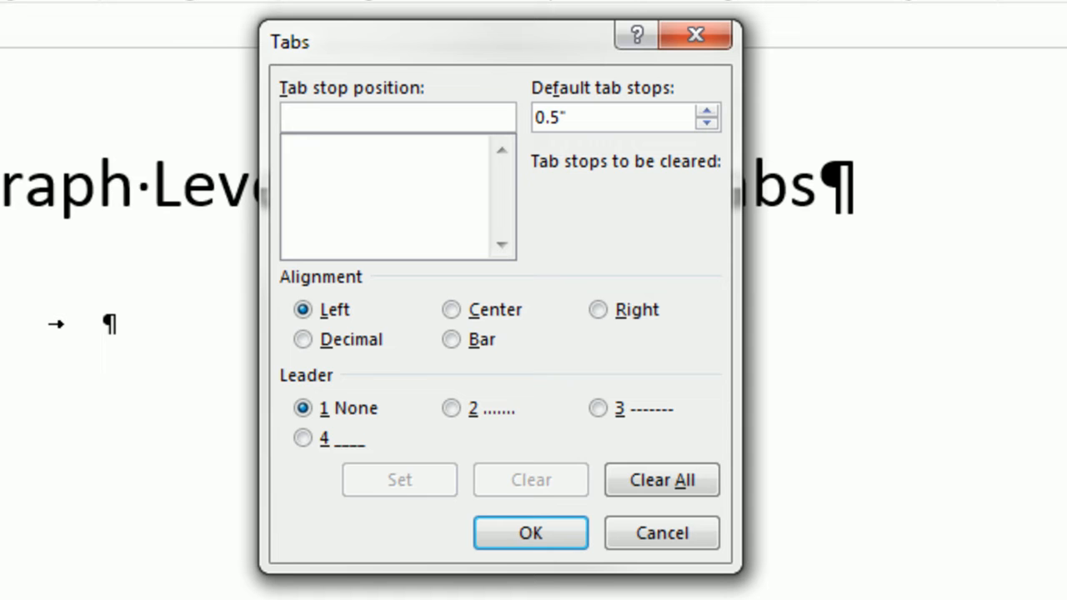
# - Set a custom left tab stop at 3.5 inches for the paragraph
pyautogui.write('3.5')
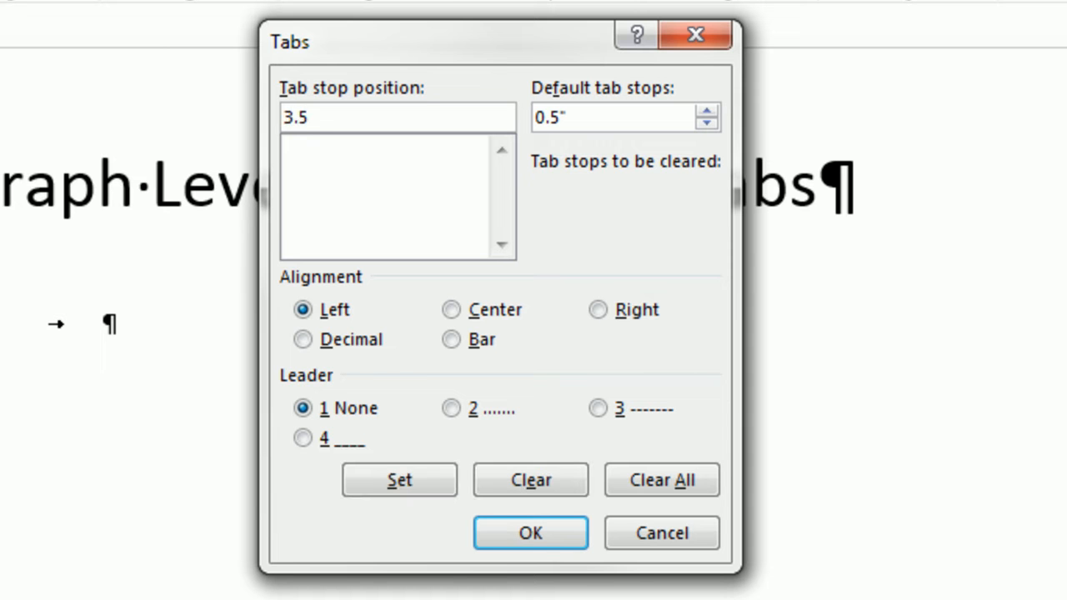
pyautogui.click(400, 480)
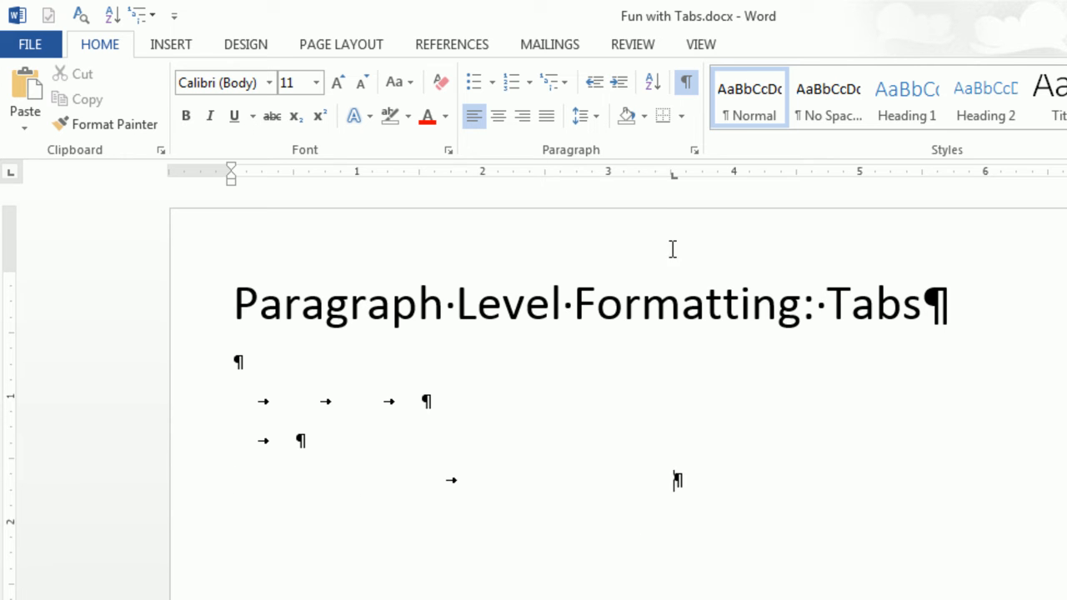
pyautogui.moveTo(715, 267)
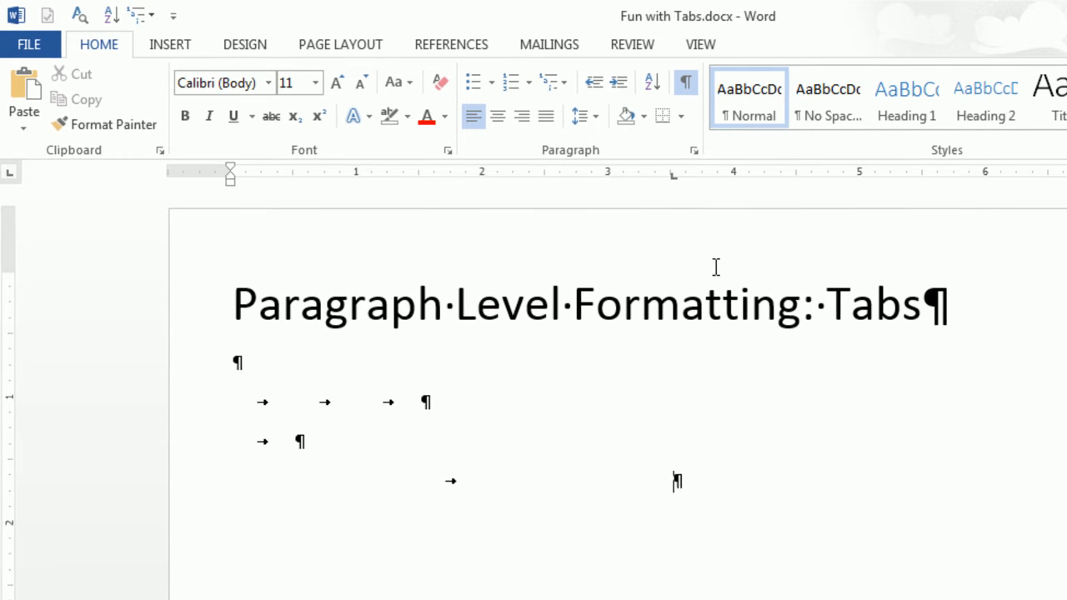
pyautogui.moveTo(683, 182)
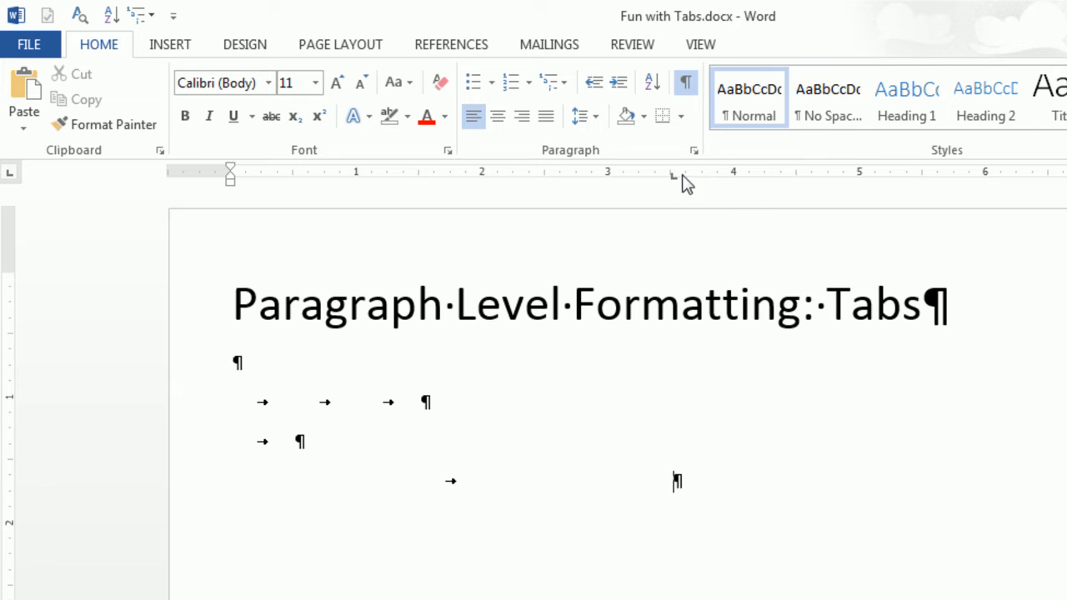
pyautogui.moveTo(718, 520)
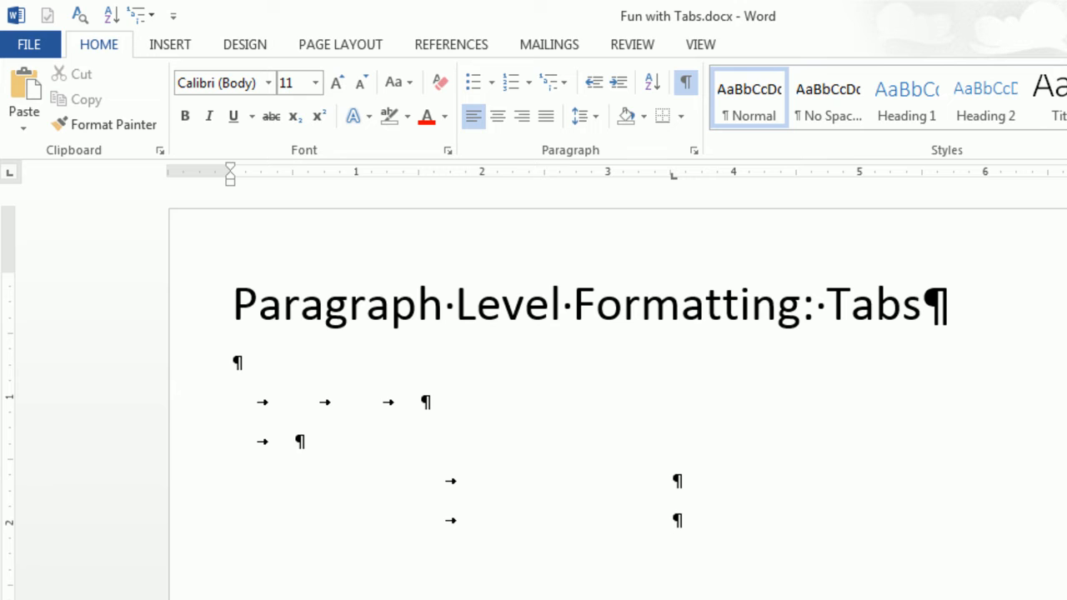
pyautogui.moveTo(713, 520)
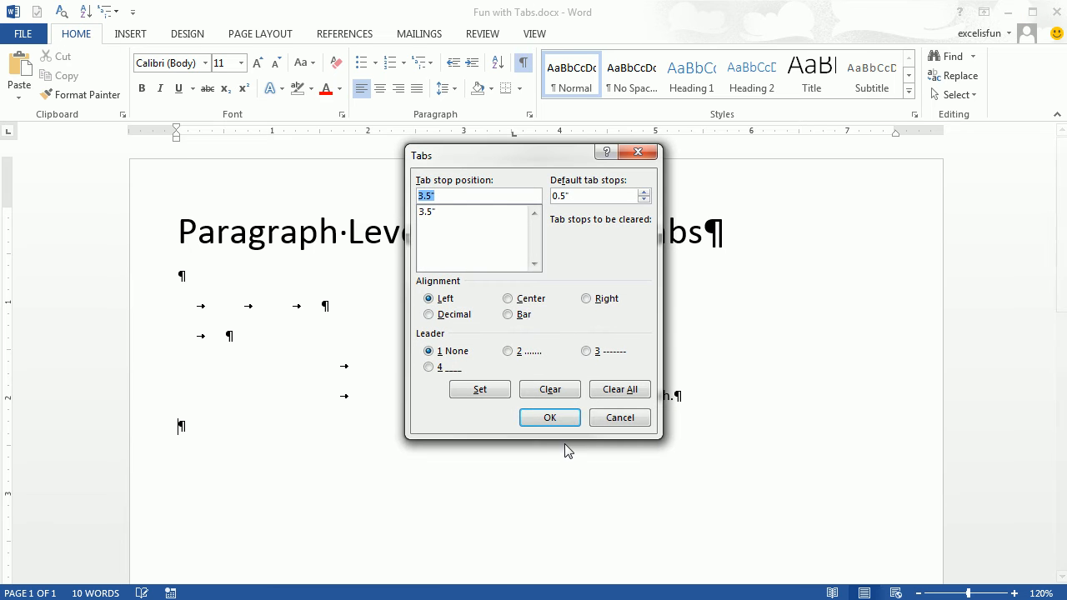
# - Make the 3.5-inch tab stop center-aligned, then right-aligned
pyautogui.click(507, 296)
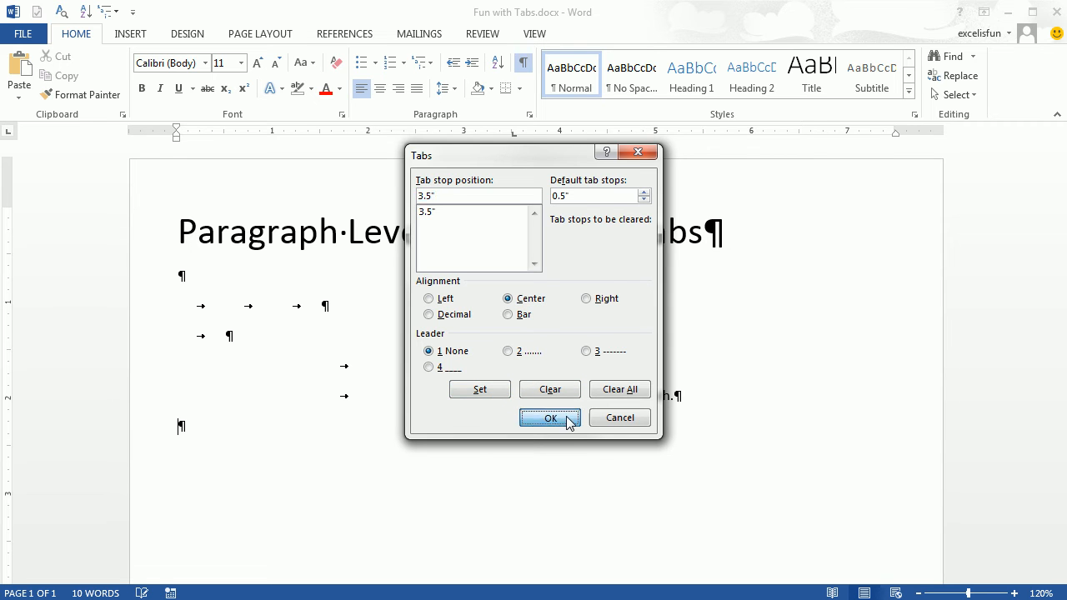
pyautogui.click(550, 417)
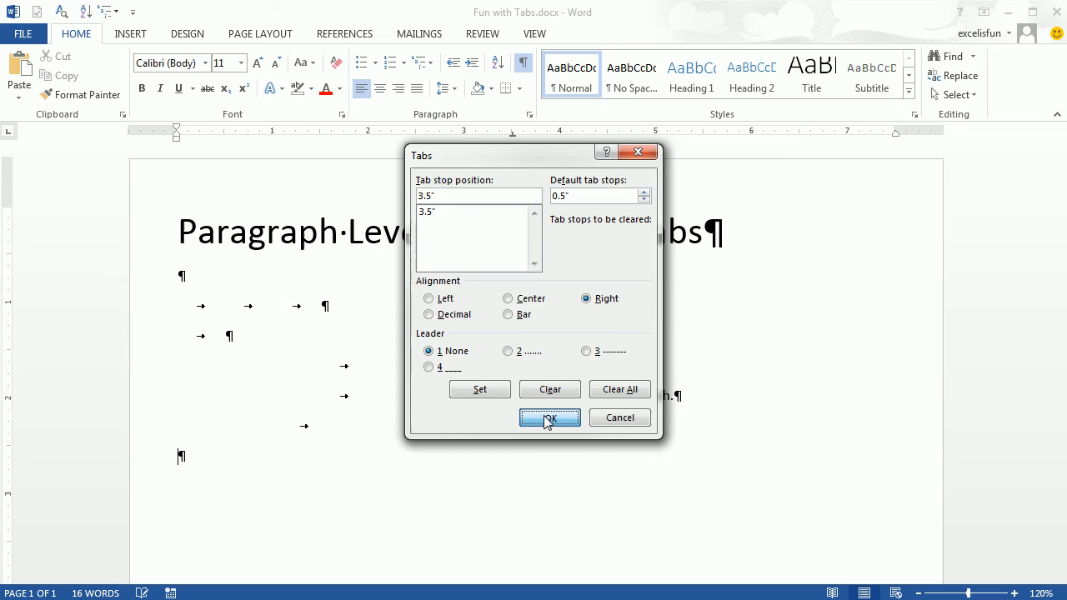
pyautogui.click(550, 416)
pyautogui.write('The dog went out to lunch.')
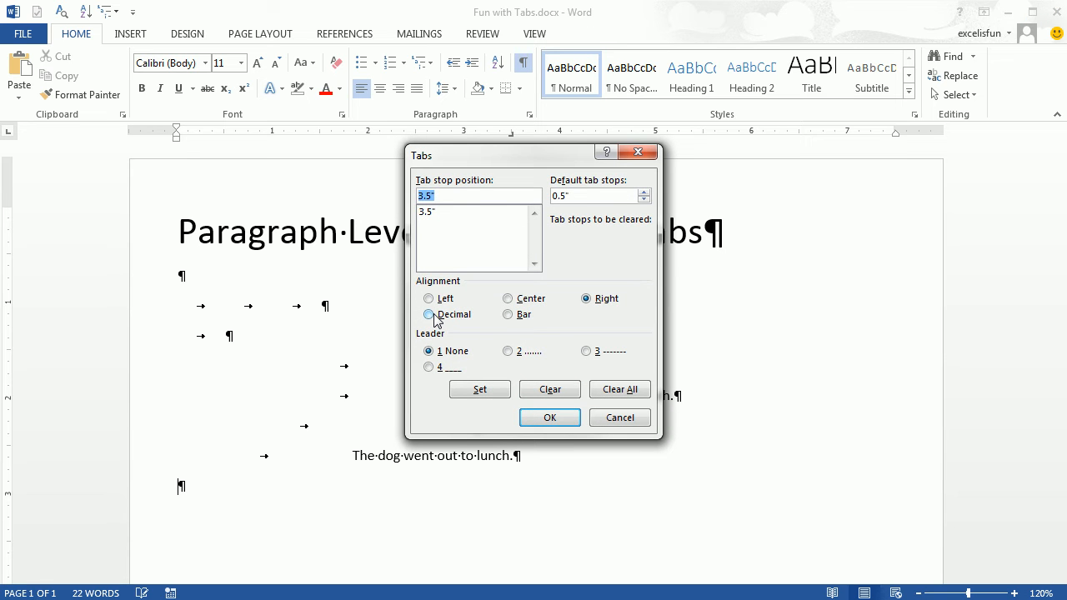
# - Switch the 3.5-inch tab stop to decimal alignment
pyautogui.click(428, 314)
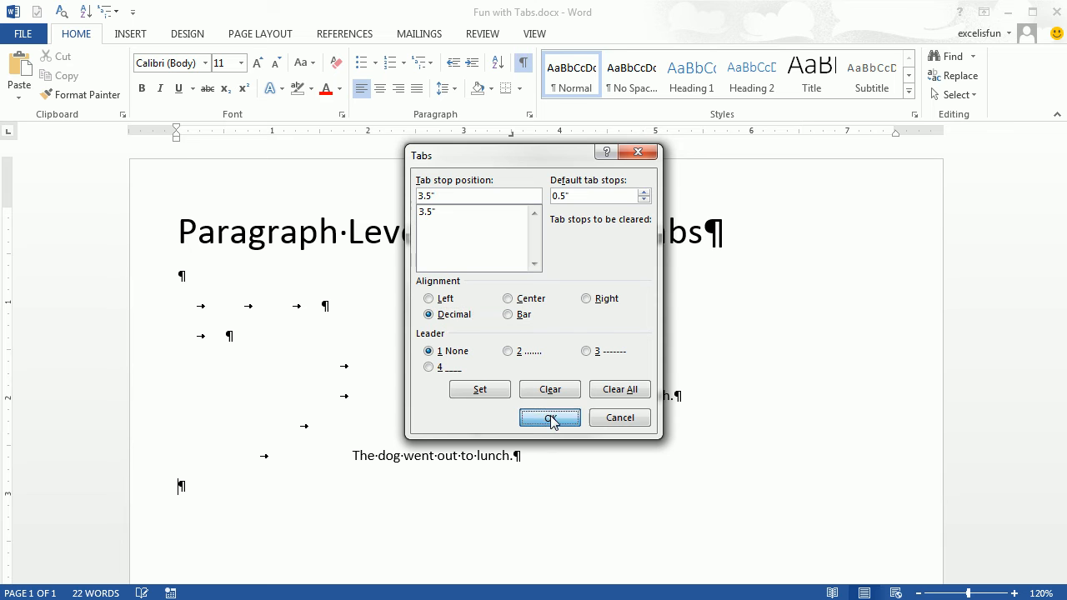
pyautogui.click(550, 417)
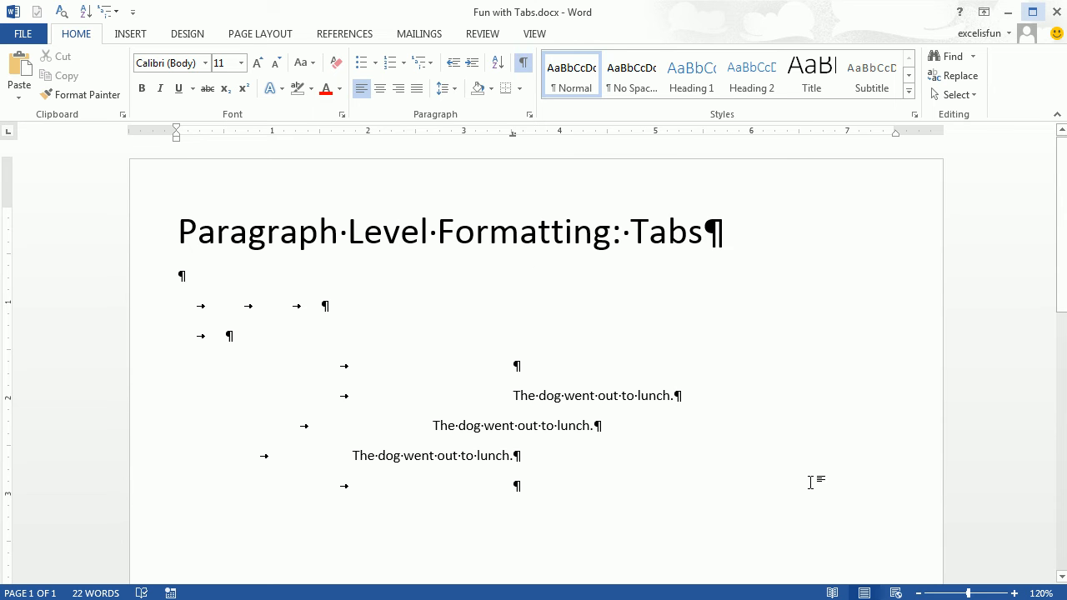
# - Enter the numbers 12.23, 1221321321321.213221231 and 21323.333 aligned on their decimal points
pyautogui.write('12')
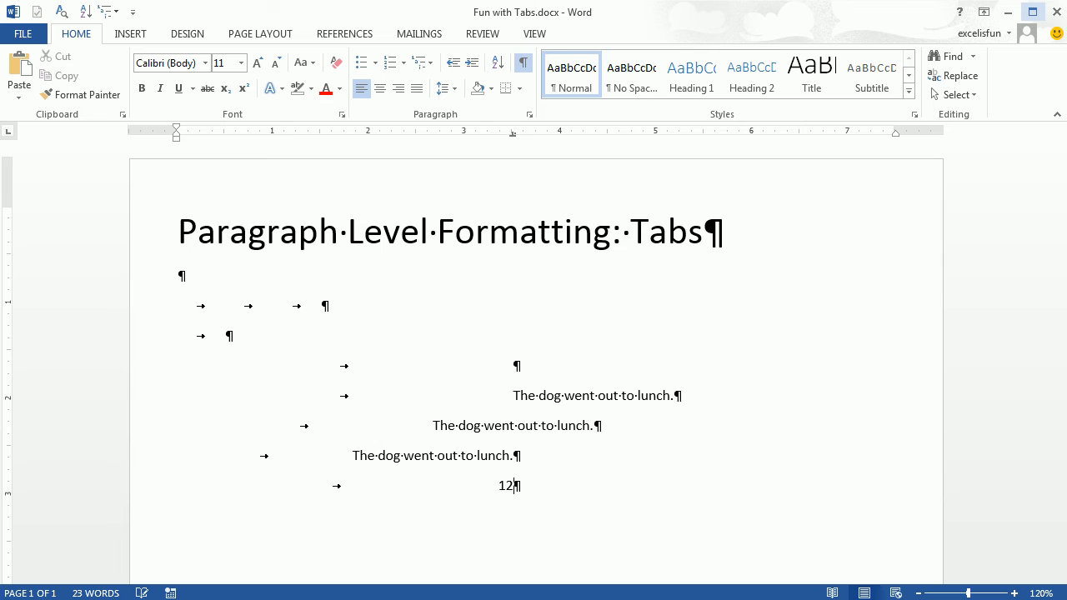
pyautogui.write('.23')
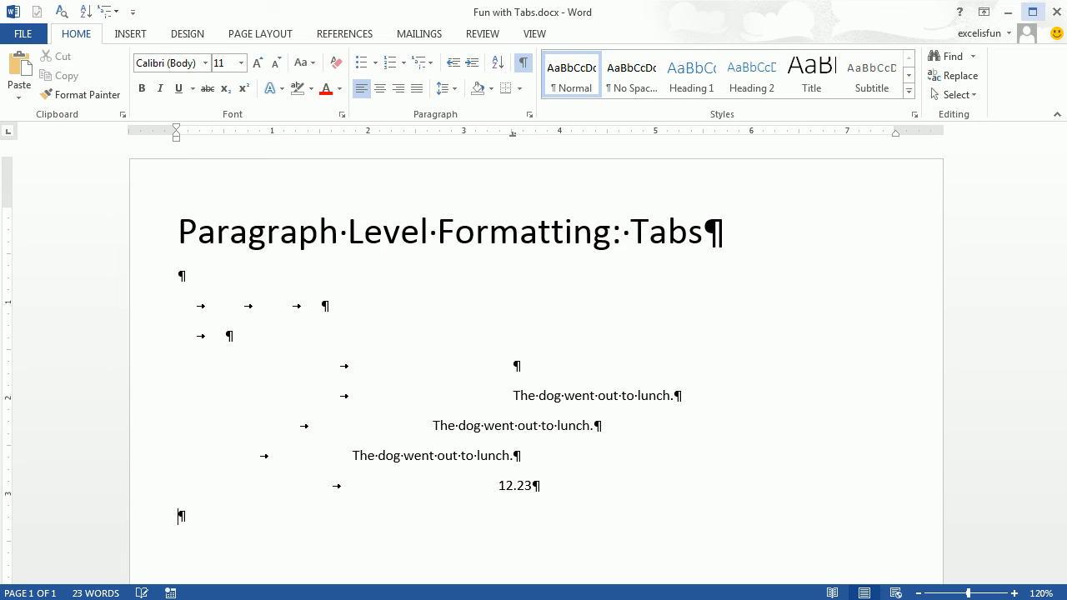
pyautogui.write('1221321321321.213221231')
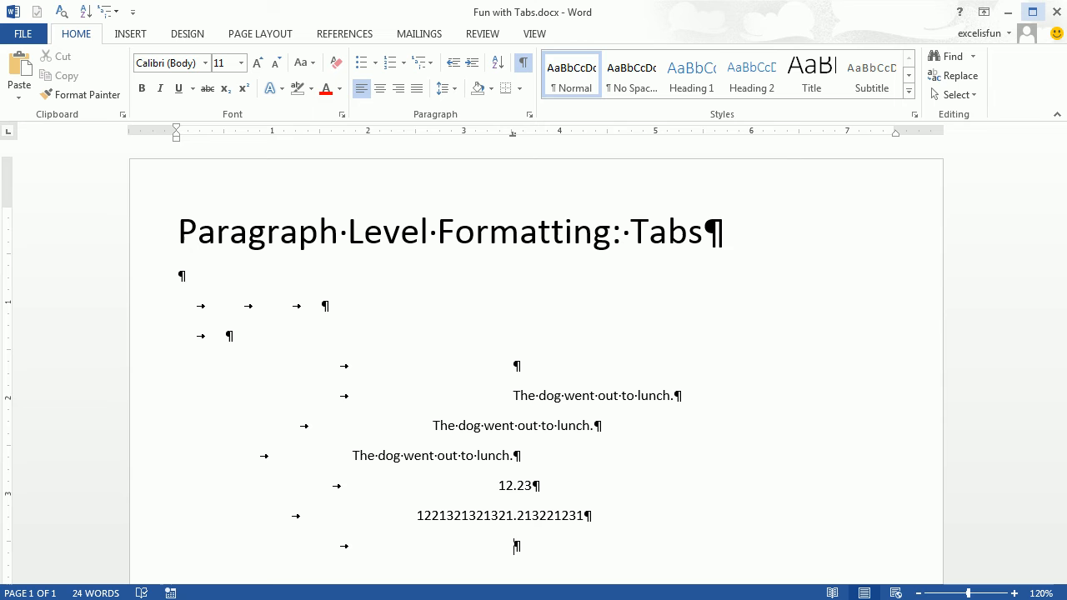
pyautogui.write('21323.')
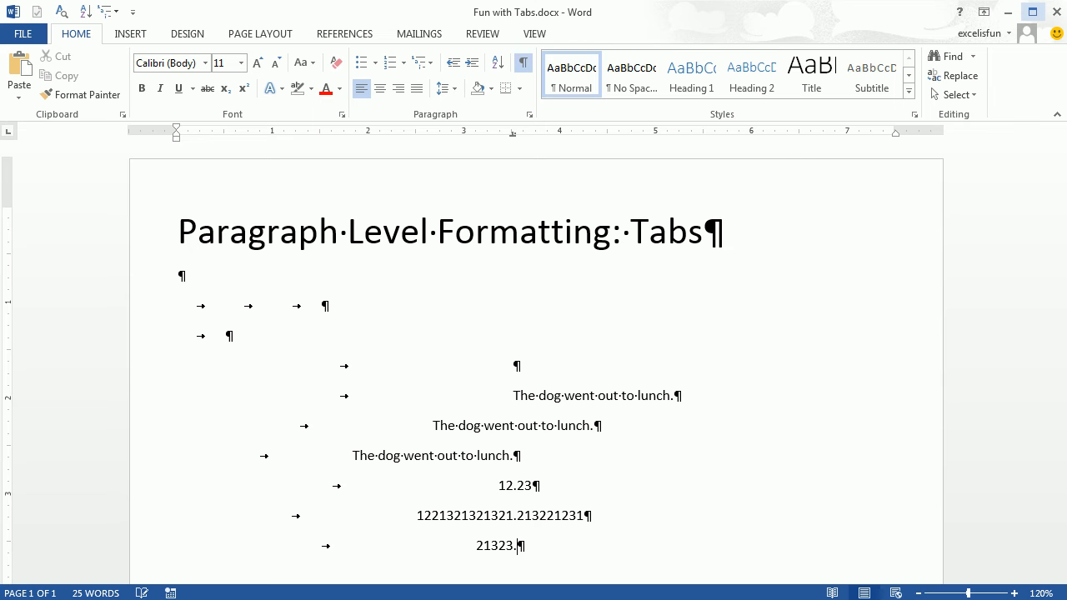
pyautogui.write('333')
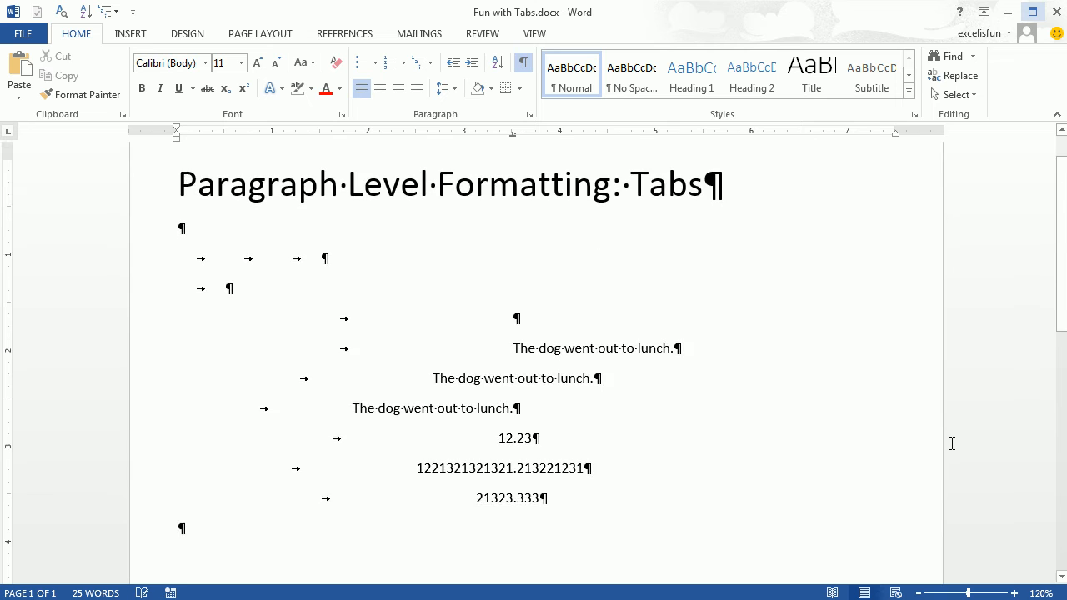
pyautogui.press('alt')
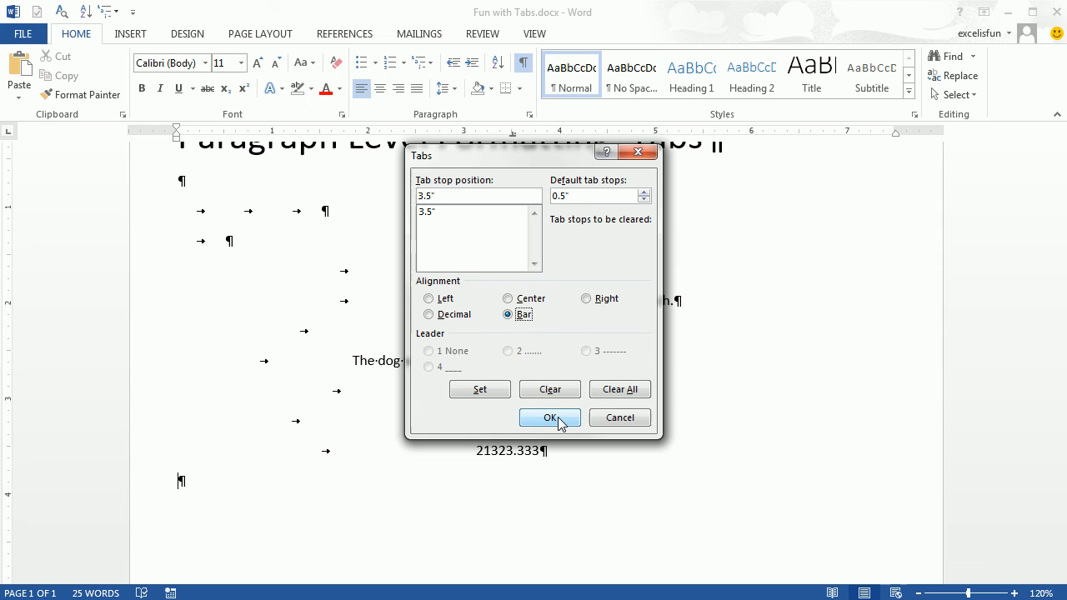
# - Apply a bar tab at 3.5 inches, drawing a vertical line on the empty paragraph
pyautogui.click(550, 416)
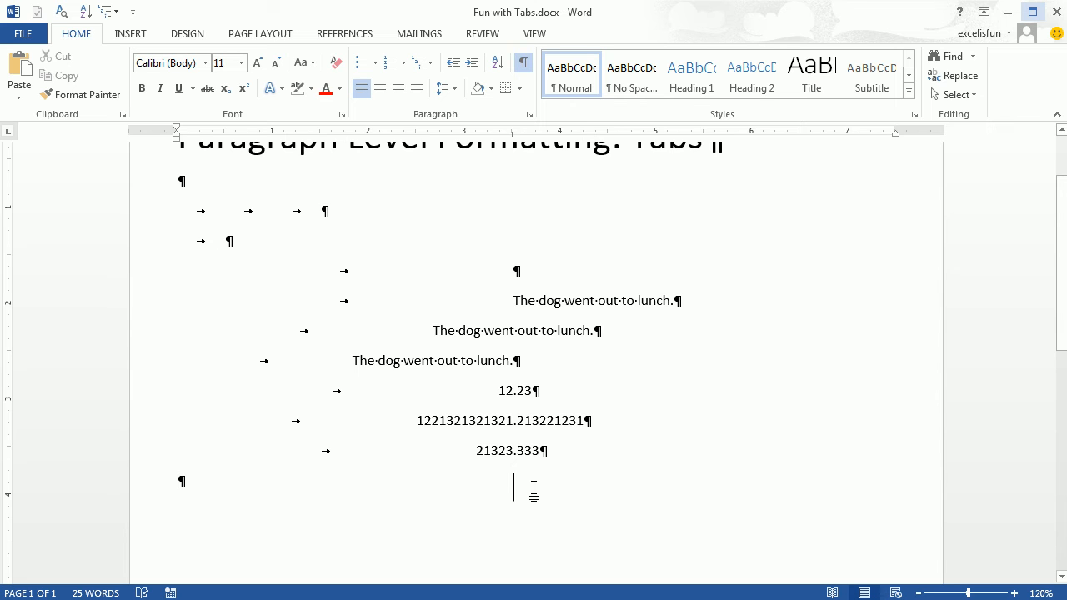
pyautogui.moveTo(510, 256)
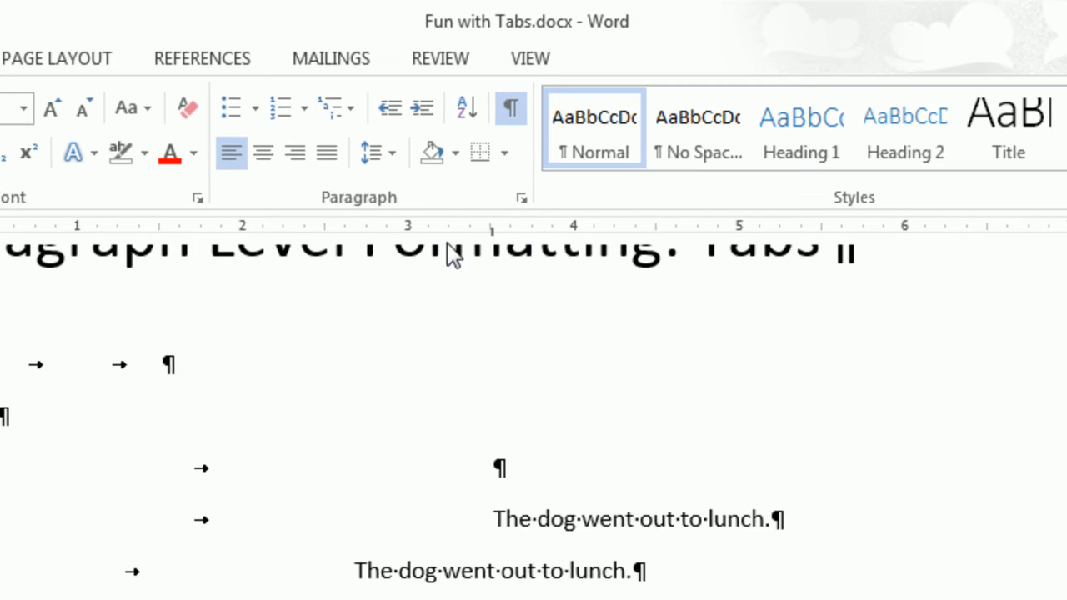
pyautogui.moveTo(583, 240)
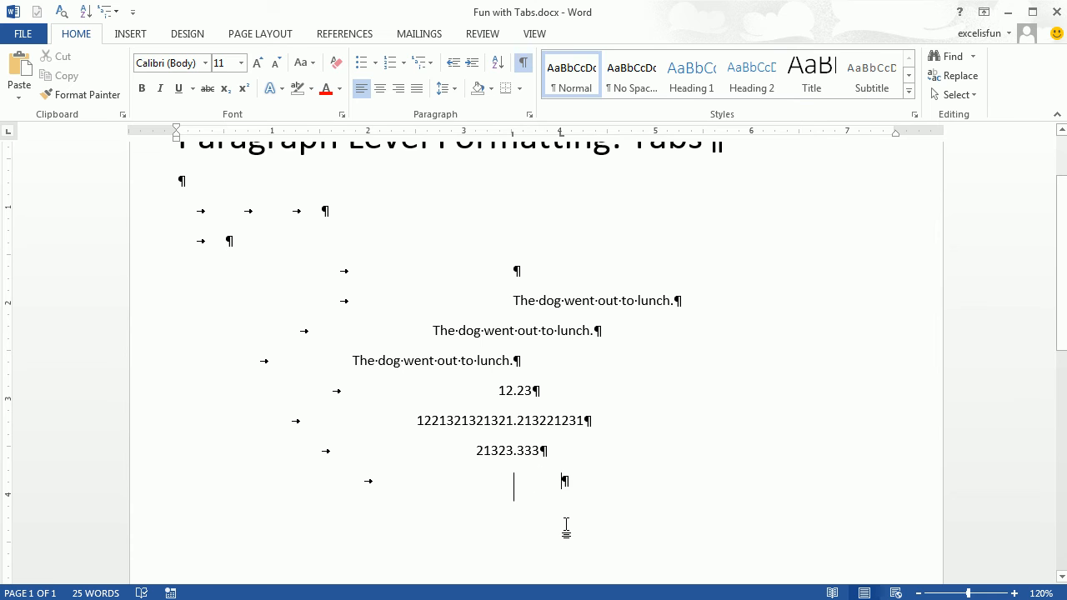
# - Add 'The dog went out to lunch.' to the right of the vertical bar line
pyautogui.press('ctrl+v')
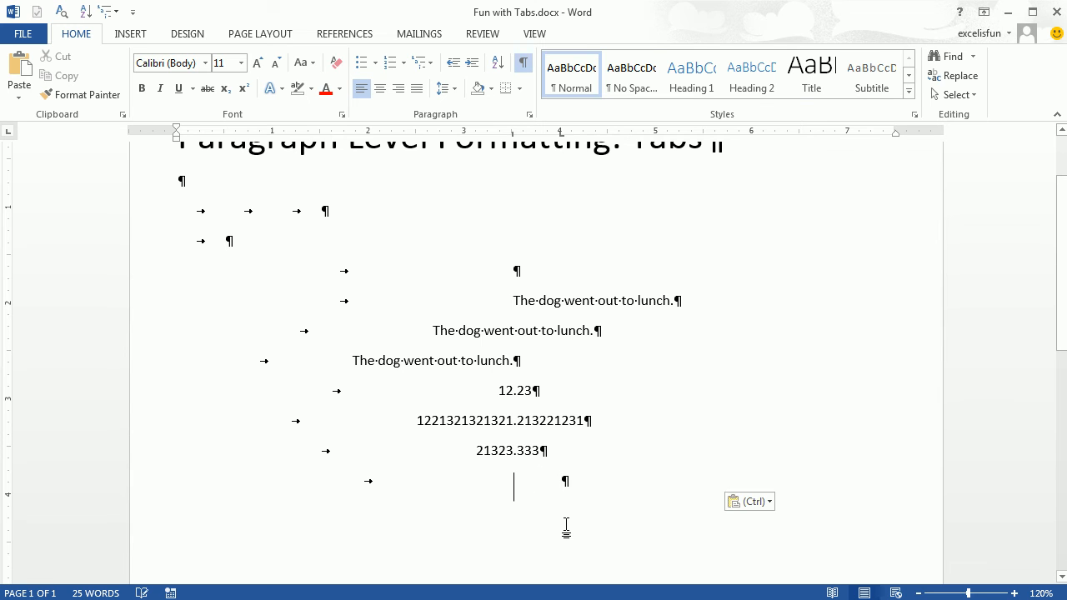
pyautogui.write('The dog went out to lunch.')
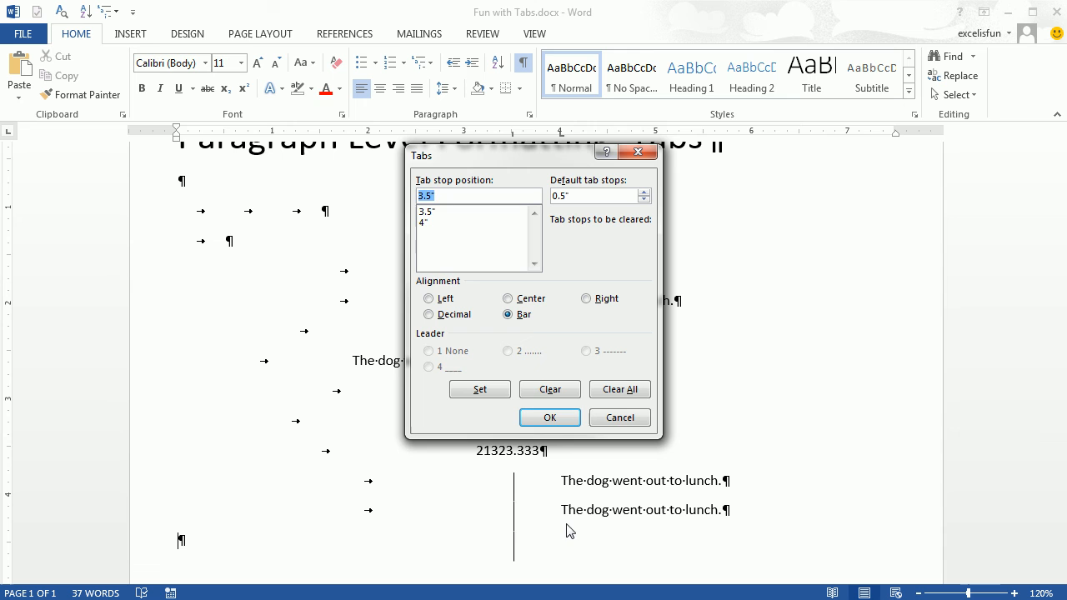
# - Replace the 3.5-inch stop with a right-aligned 4-inch tab using a dotted leader
pyautogui.click(550, 390)
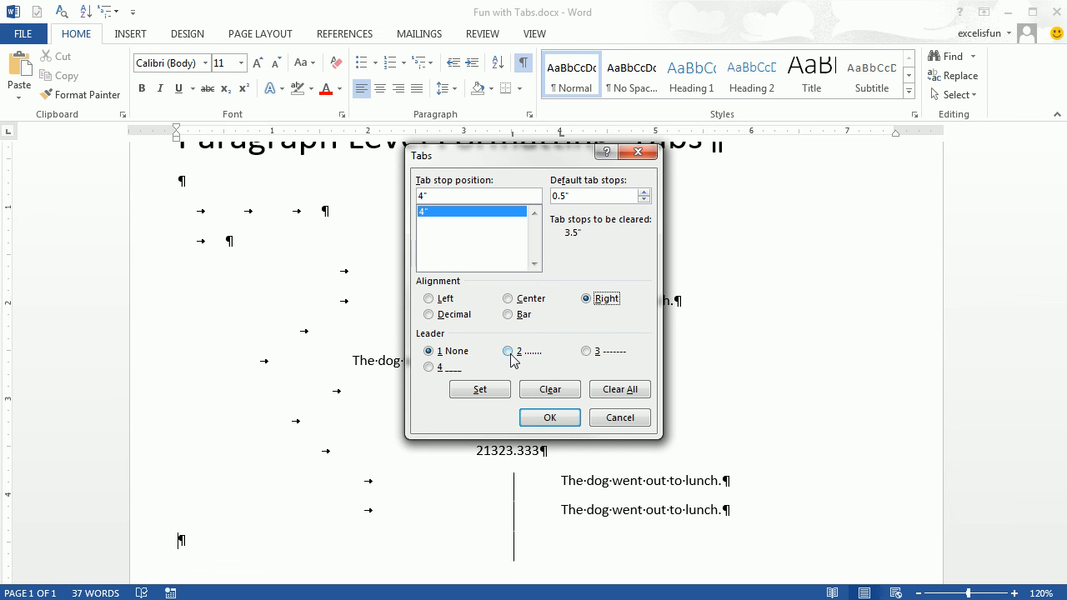
pyautogui.click(507, 350)
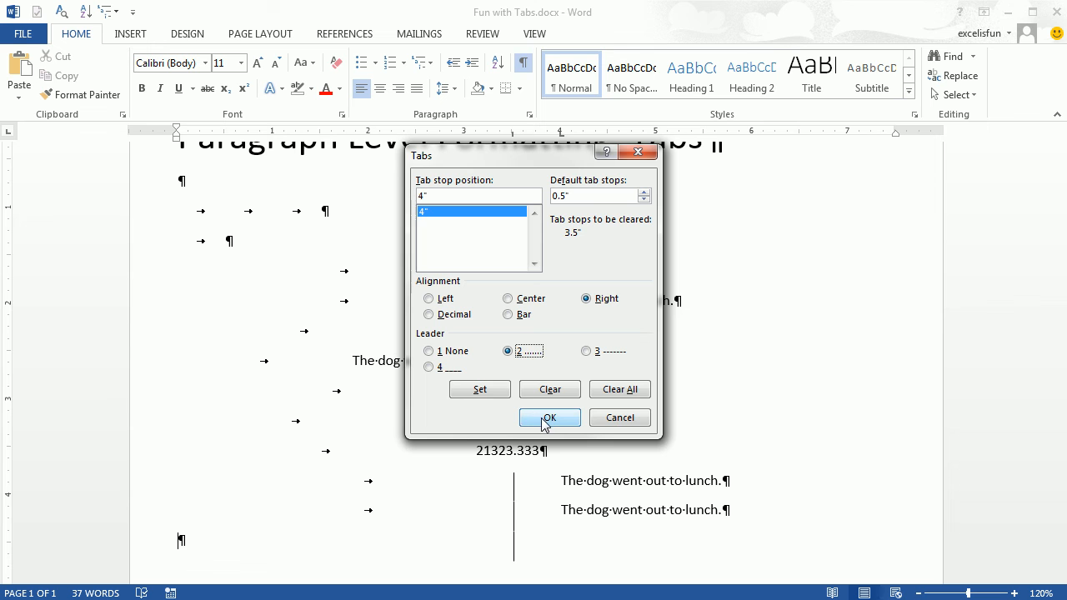
pyautogui.click(550, 416)
pyautogui.write('The dog went out to lunch.')
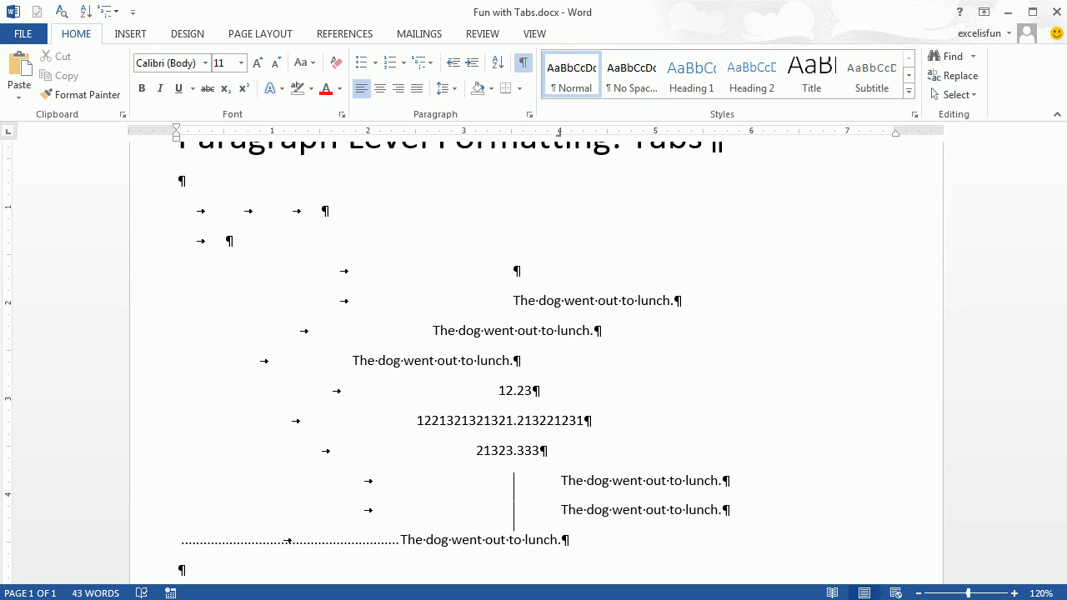
# - Begin a second dotted-leader line with the word 'The'
pyautogui.scroll(-3)
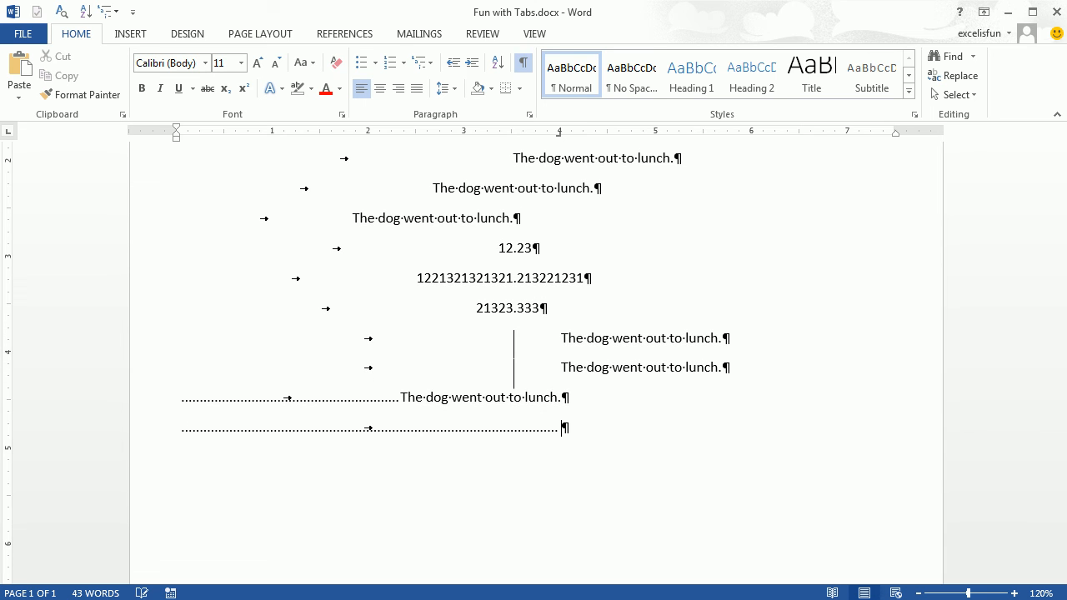
pyautogui.write('The')
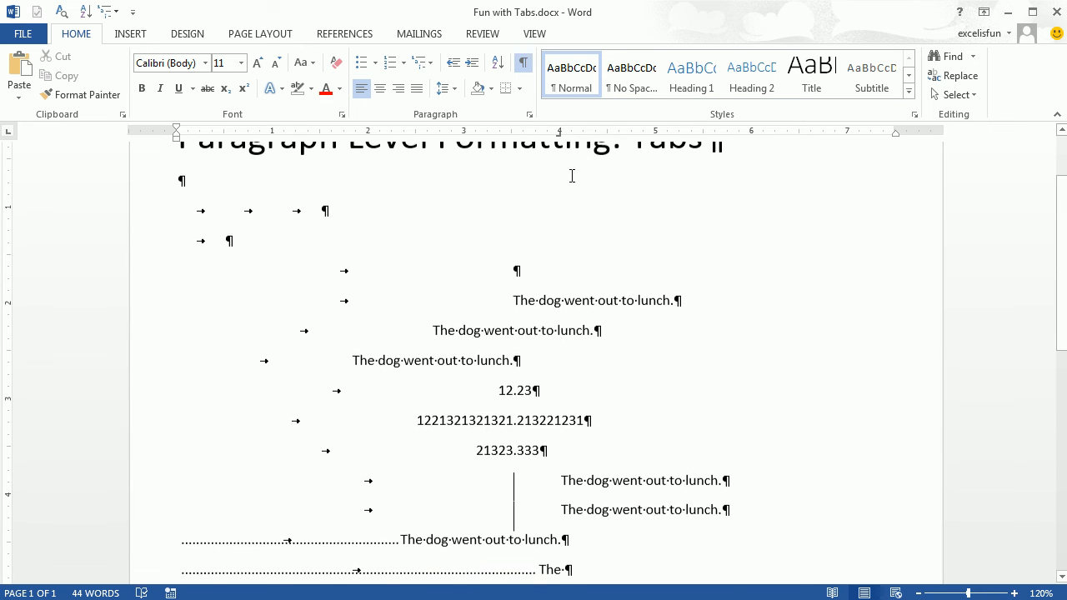
# - Move down to the empty paragraph below the dotted-leader lines
pyautogui.scroll(-3)
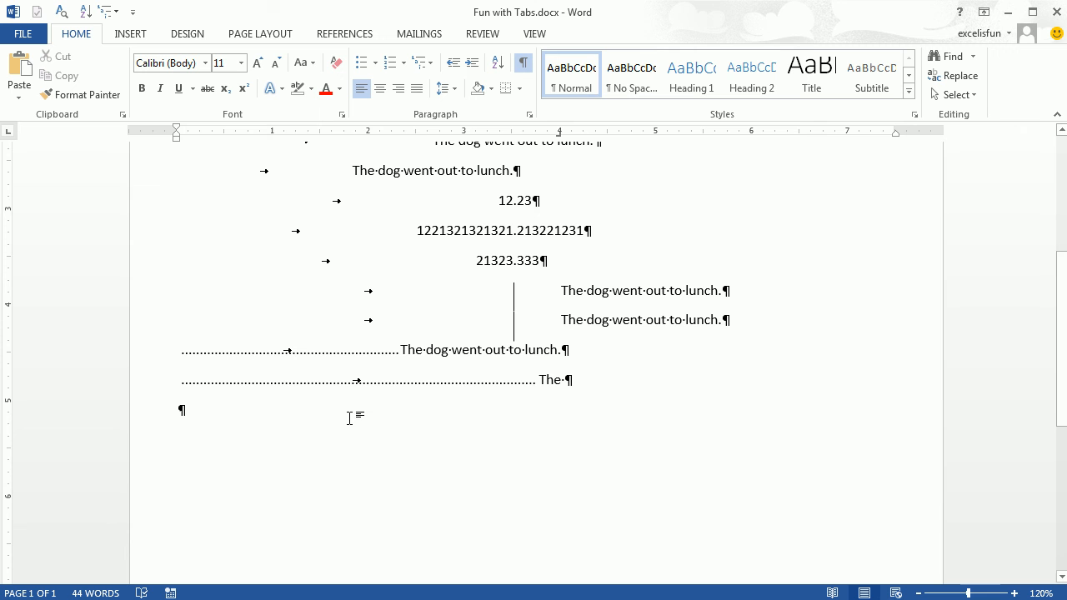
pyautogui.moveTo(344, 414)
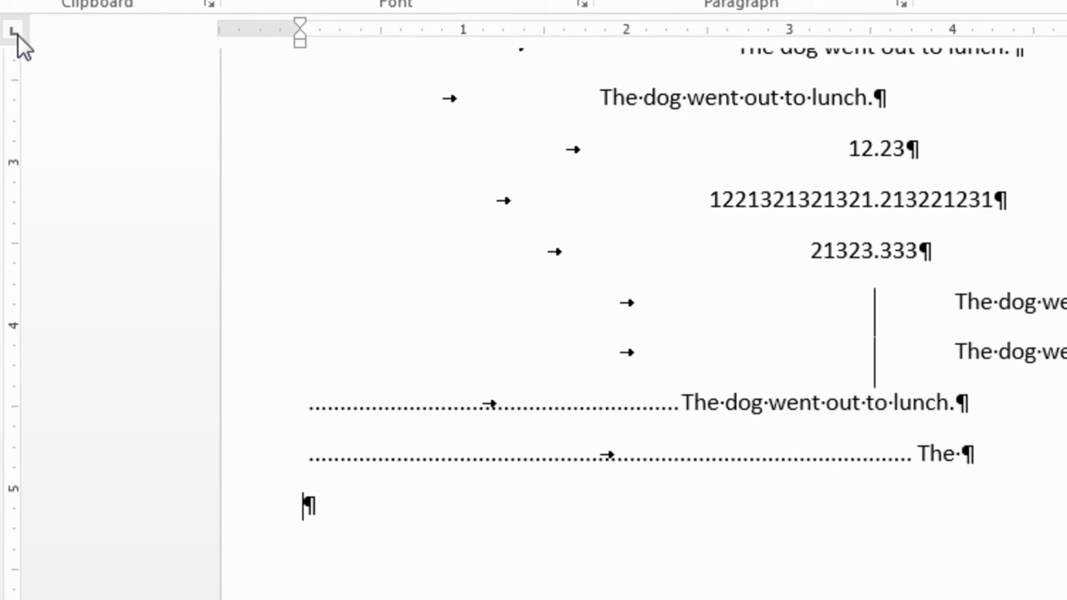
pyautogui.moveTo(13, 35)
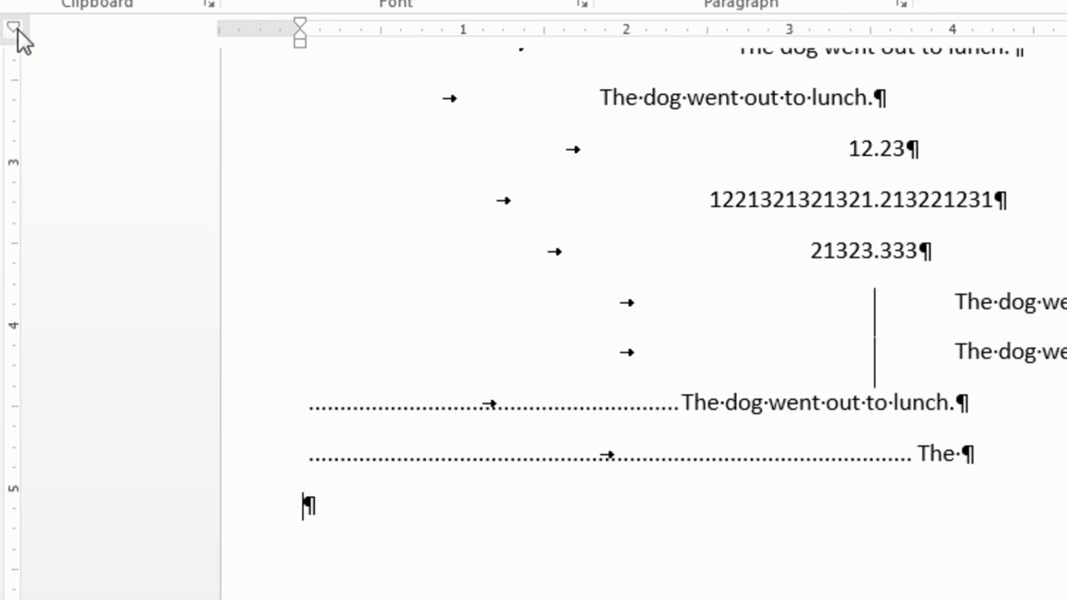
pyautogui.moveTo(15, 25)
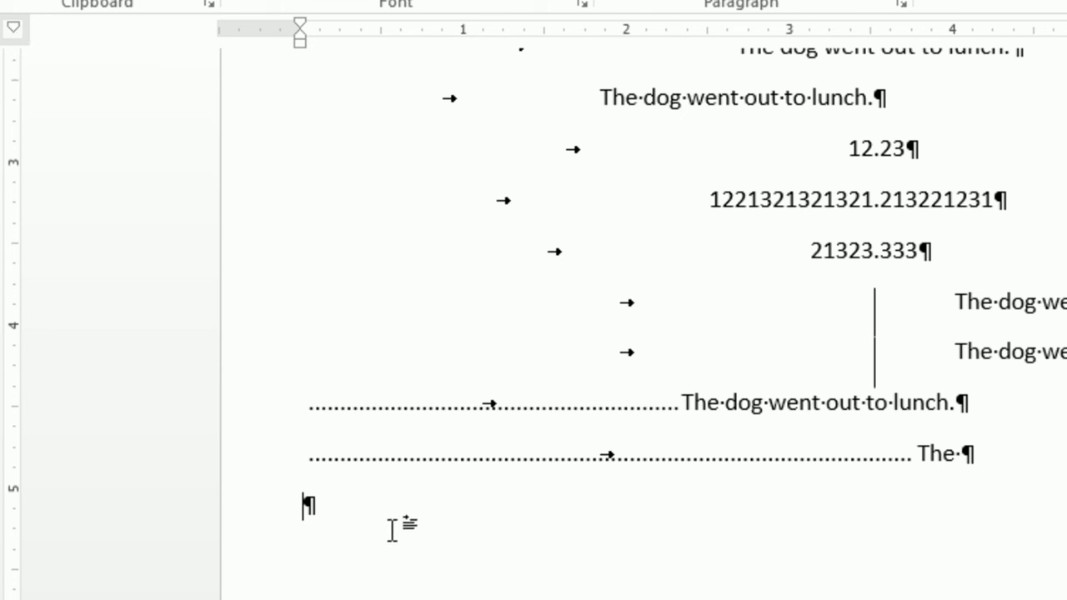
pyautogui.moveTo(473, 57)
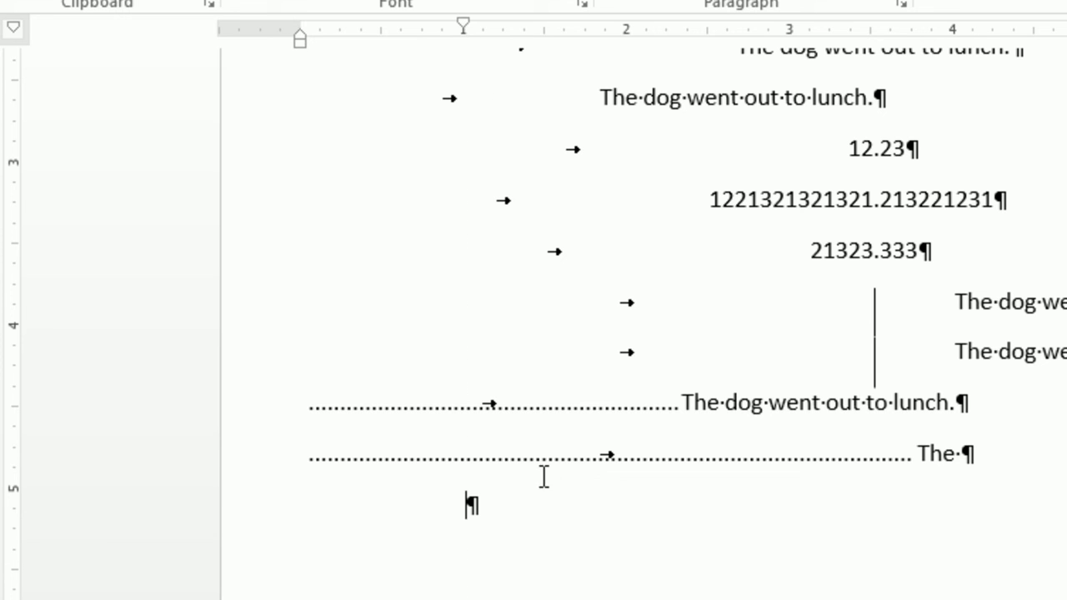
pyautogui.moveTo(527, 544)
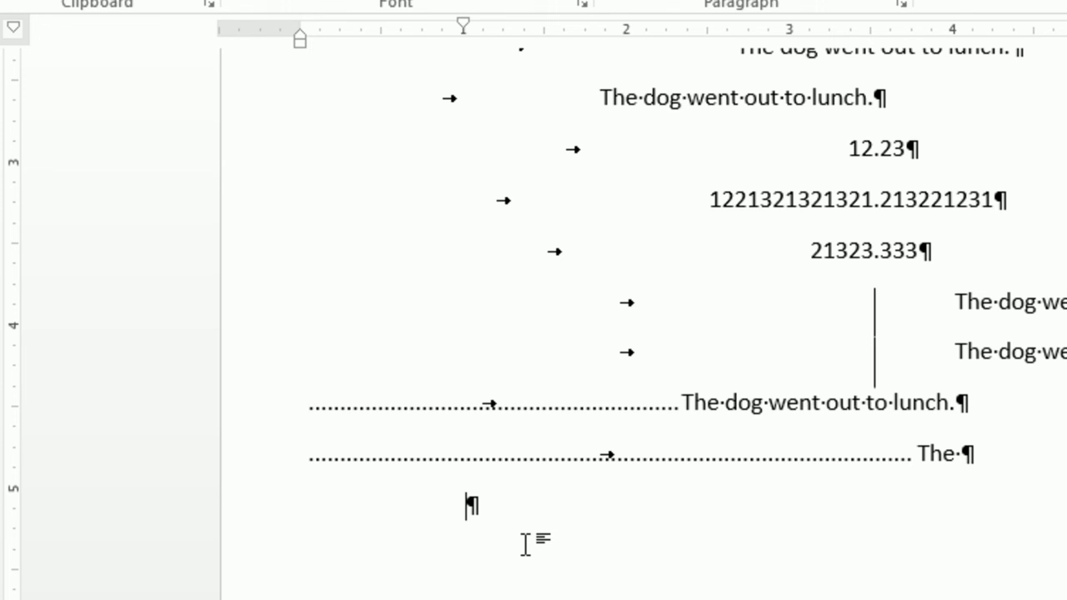
# - Fill the indented paragraph with sample text using =rand()
pyautogui.write('=rand')
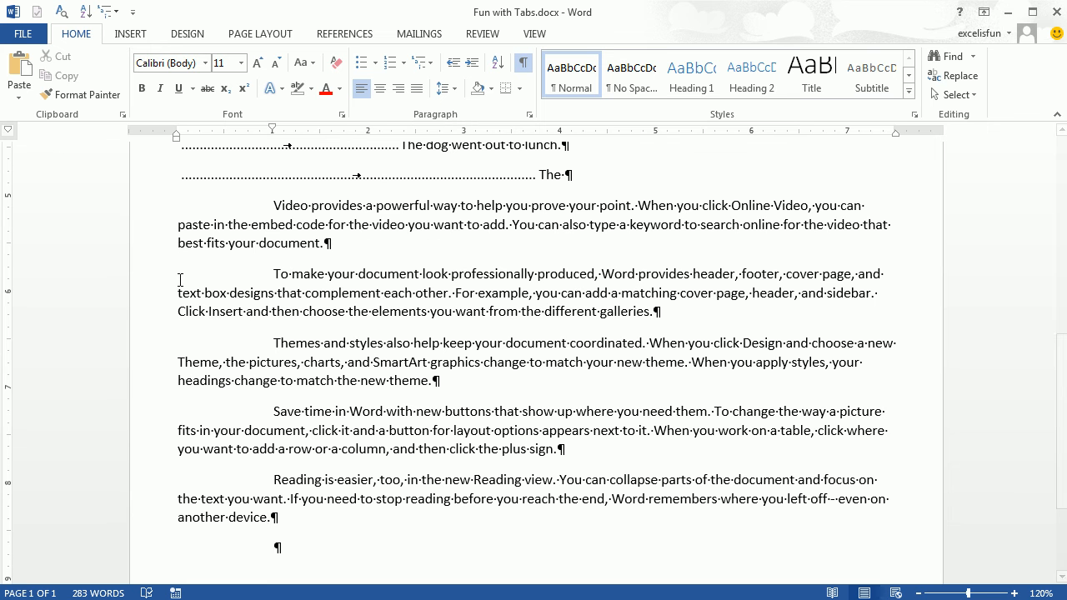
pyautogui.moveTo(270, 456)
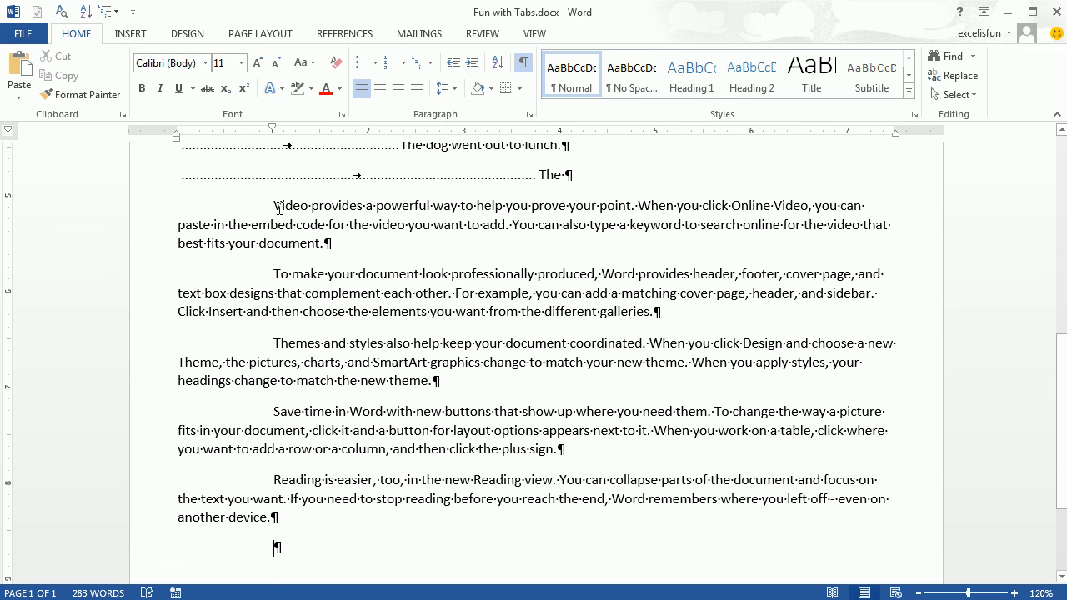
pyautogui.moveTo(12, 135)
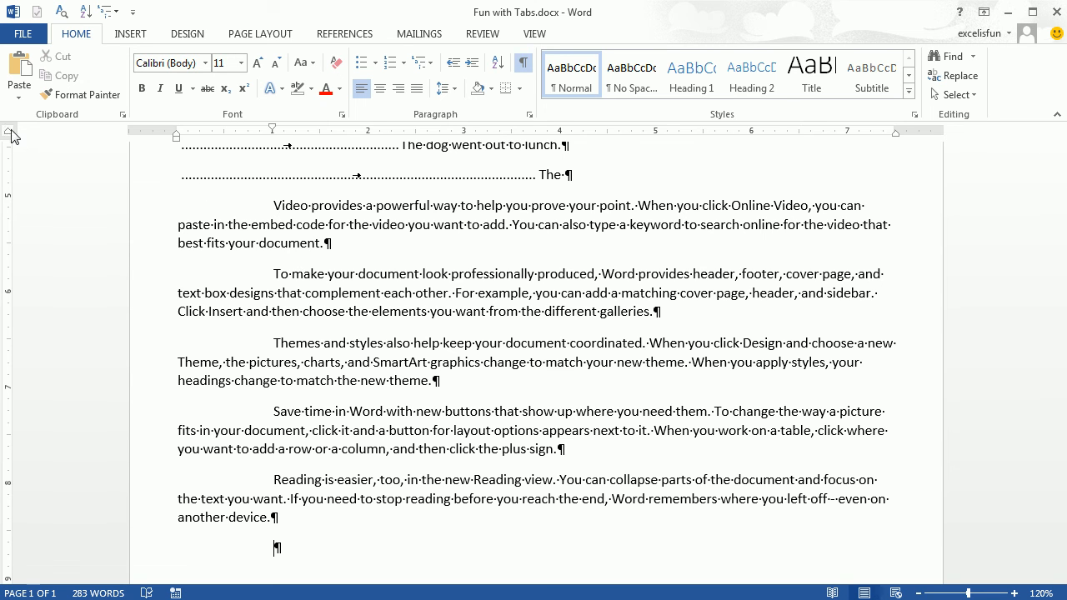